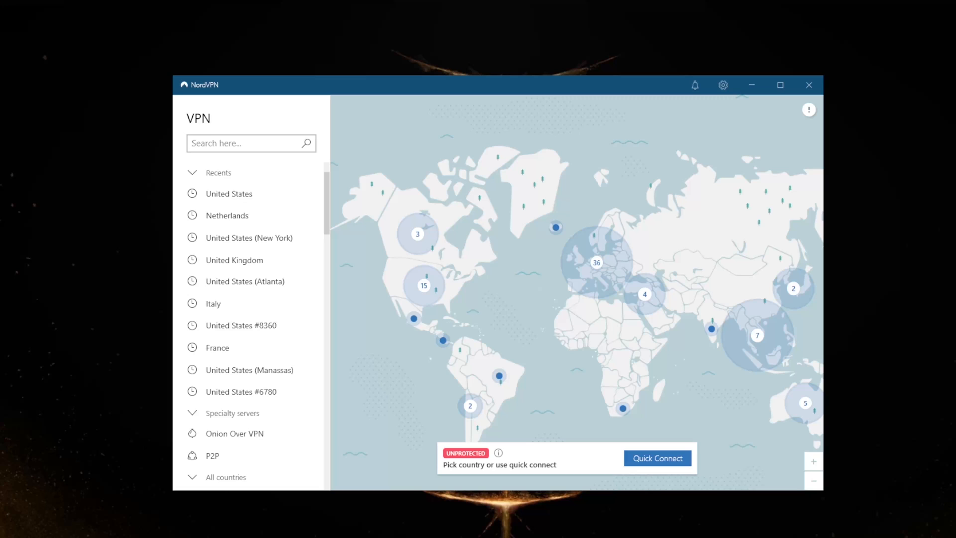
pyautogui.moveTo(652, 221)
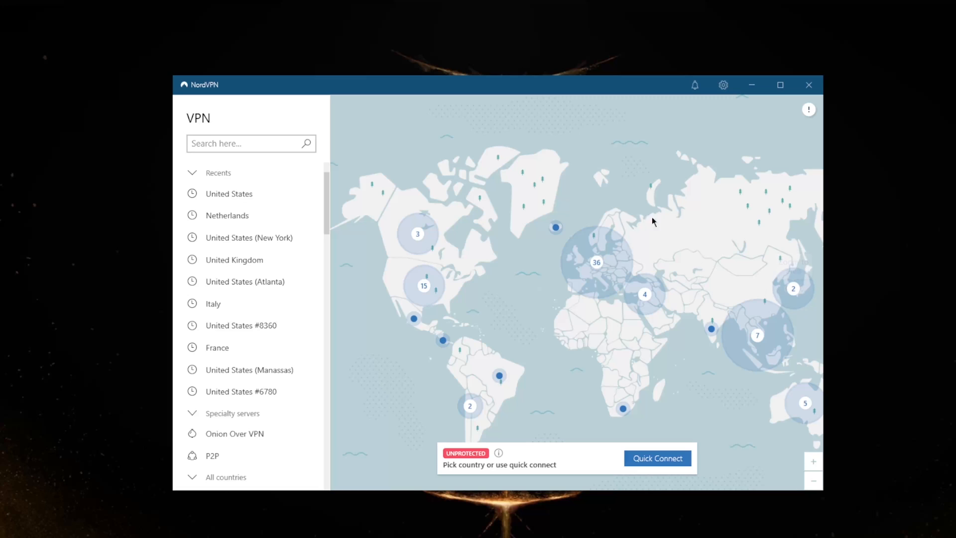
pyautogui.moveTo(616, 161)
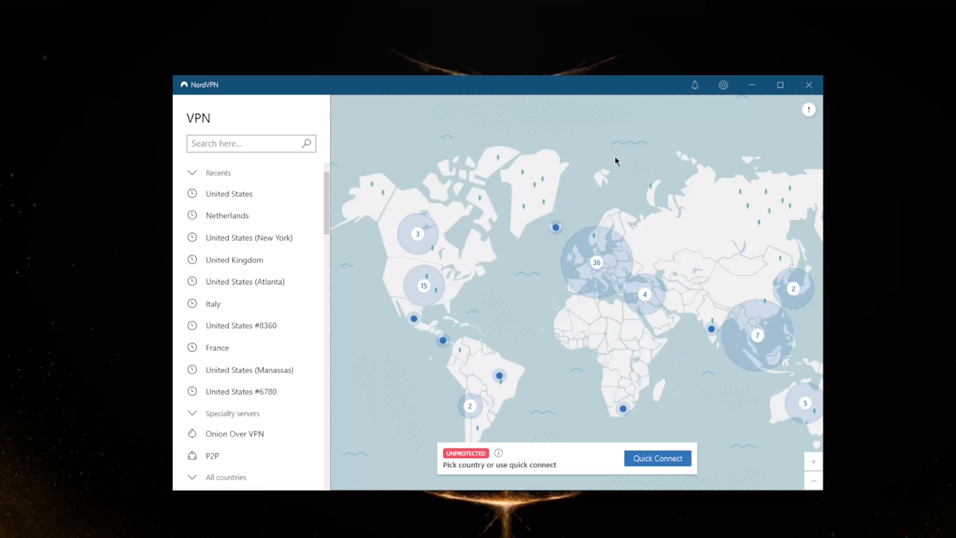
pyautogui.moveTo(622, 171)
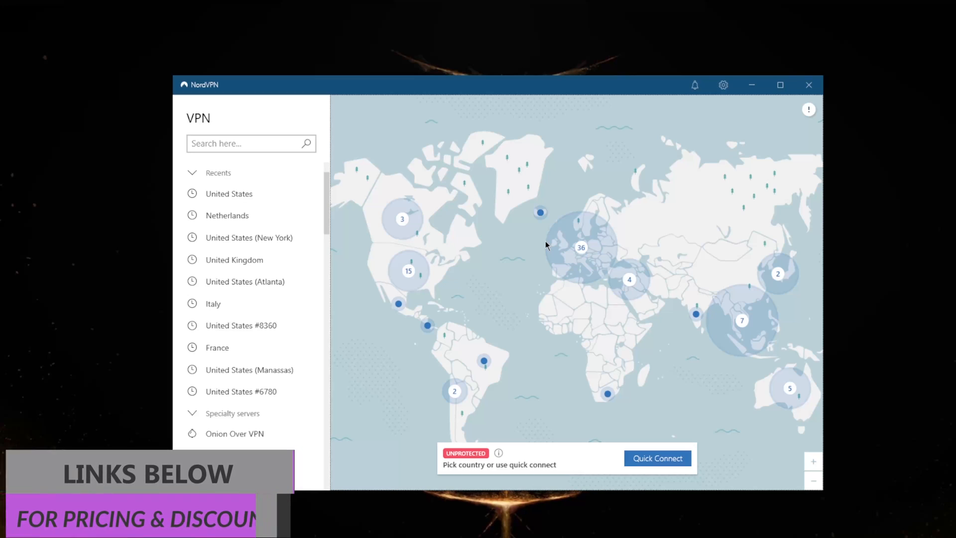
# Browse the All countries list and zoom the server map into Europe's individual locations.
pyautogui.scroll(-3)
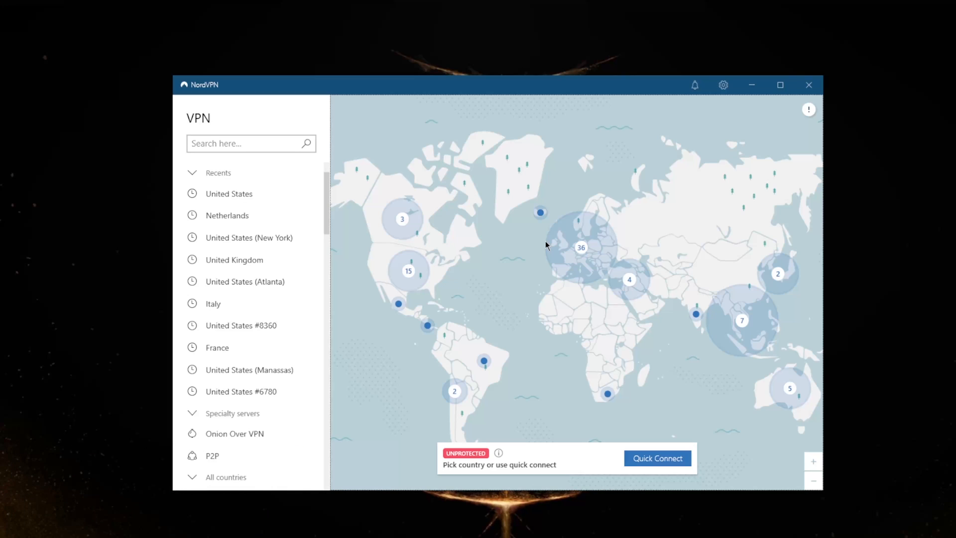
pyautogui.moveTo(523, 304)
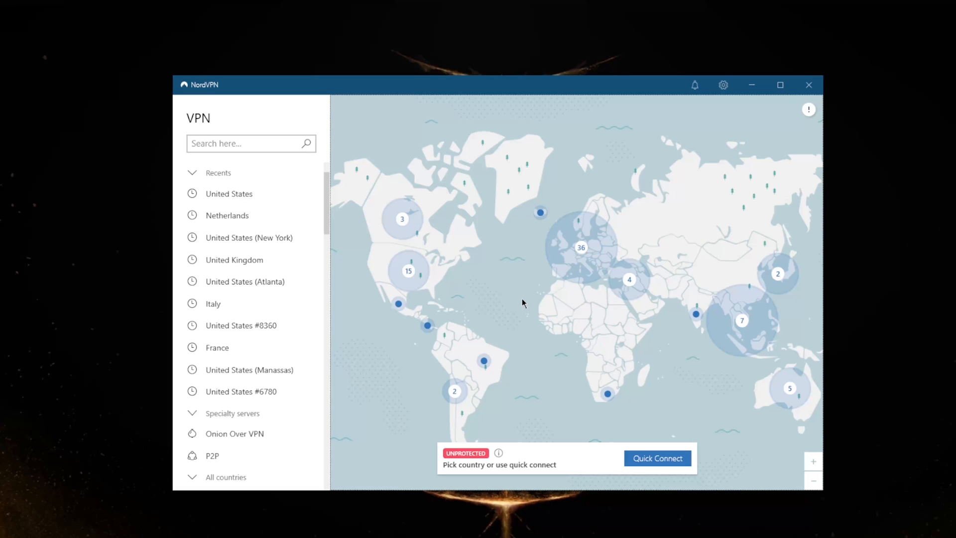
pyautogui.moveTo(539, 285)
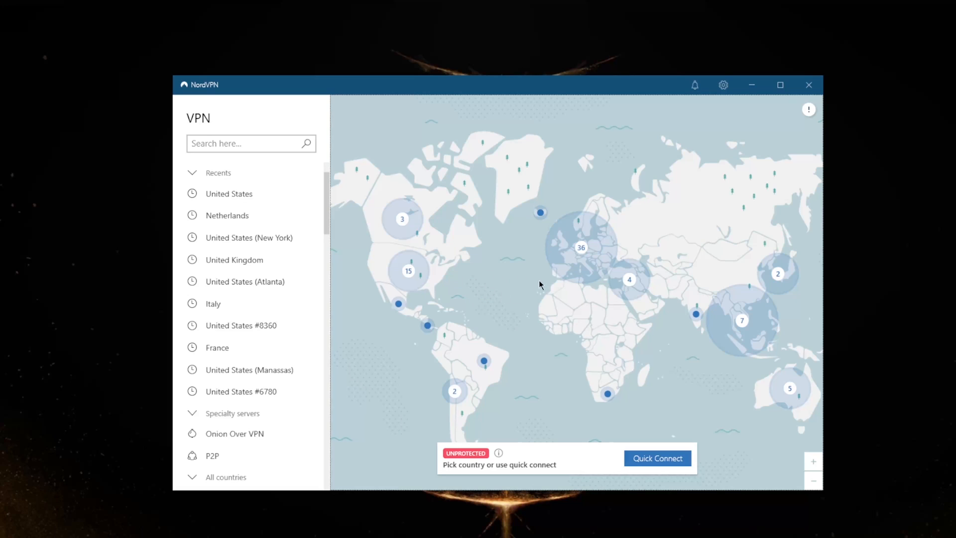
pyautogui.moveTo(546, 272)
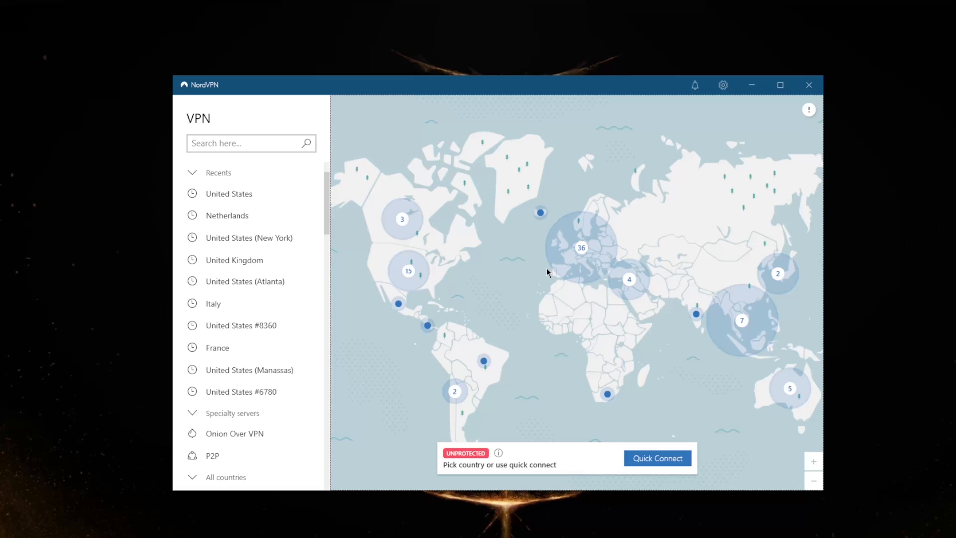
pyautogui.moveTo(350, 246)
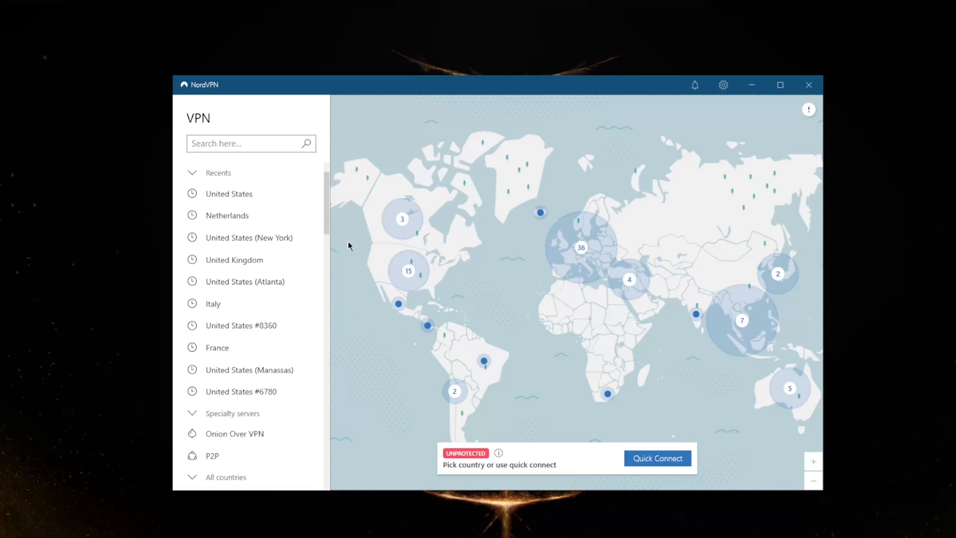
pyautogui.moveTo(475, 201)
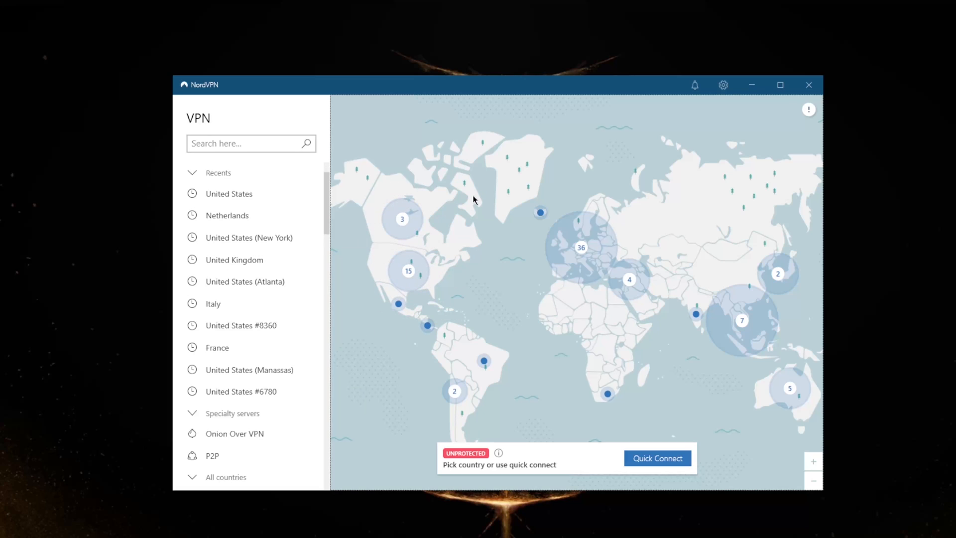
pyautogui.moveTo(444, 262)
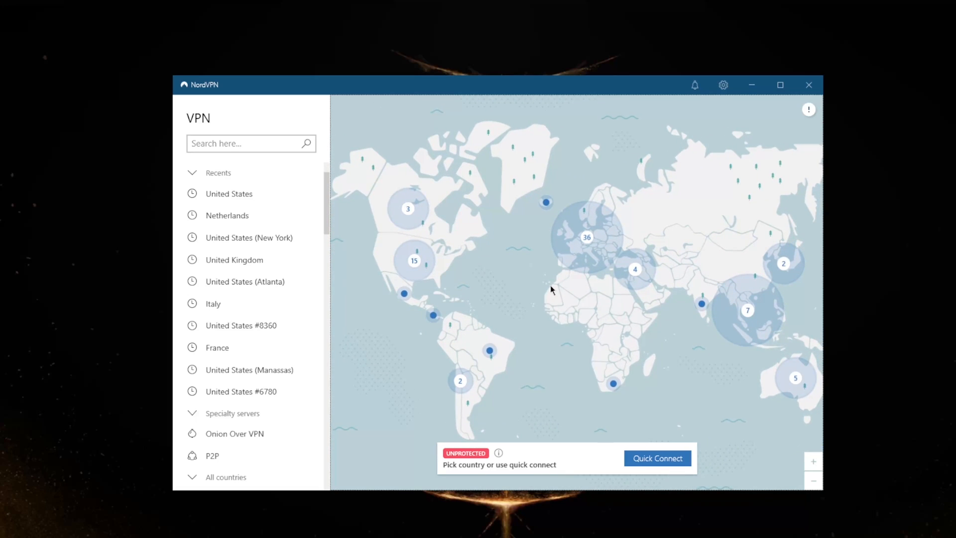
pyautogui.moveTo(556, 234)
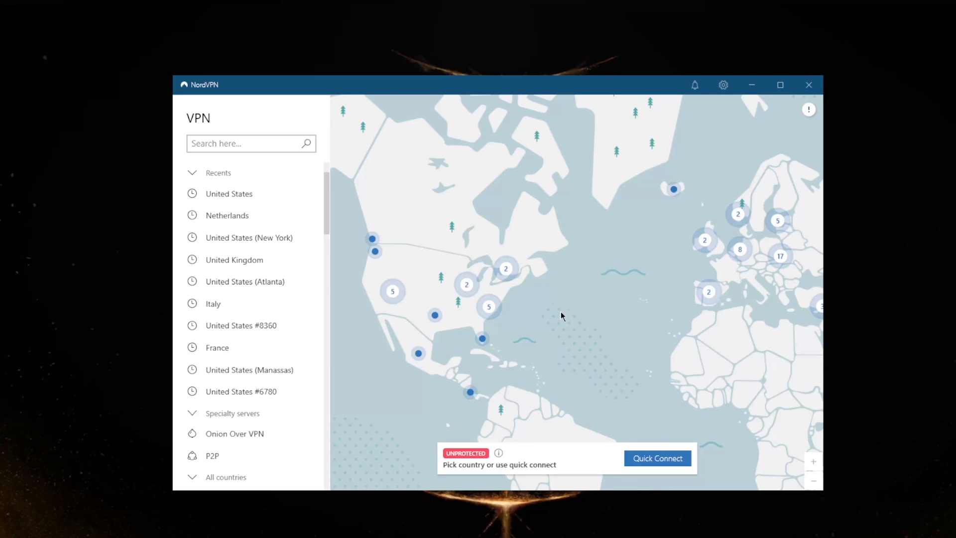
pyautogui.scroll(-3)
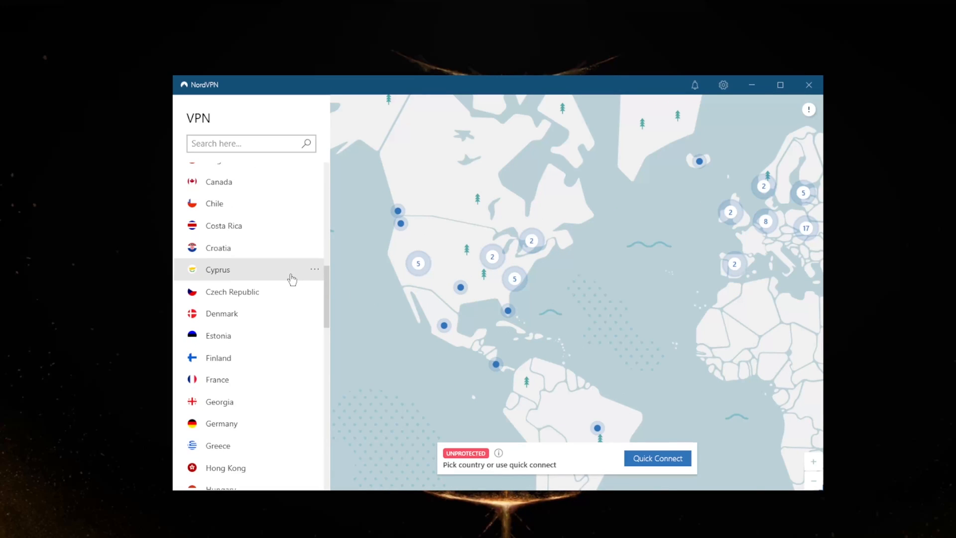
pyautogui.scroll(-3)
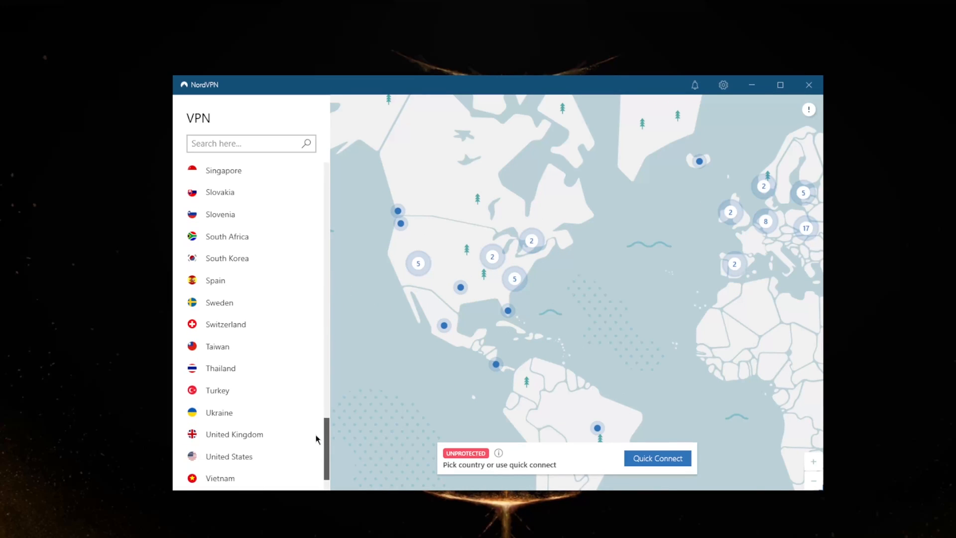
pyautogui.click(244, 143)
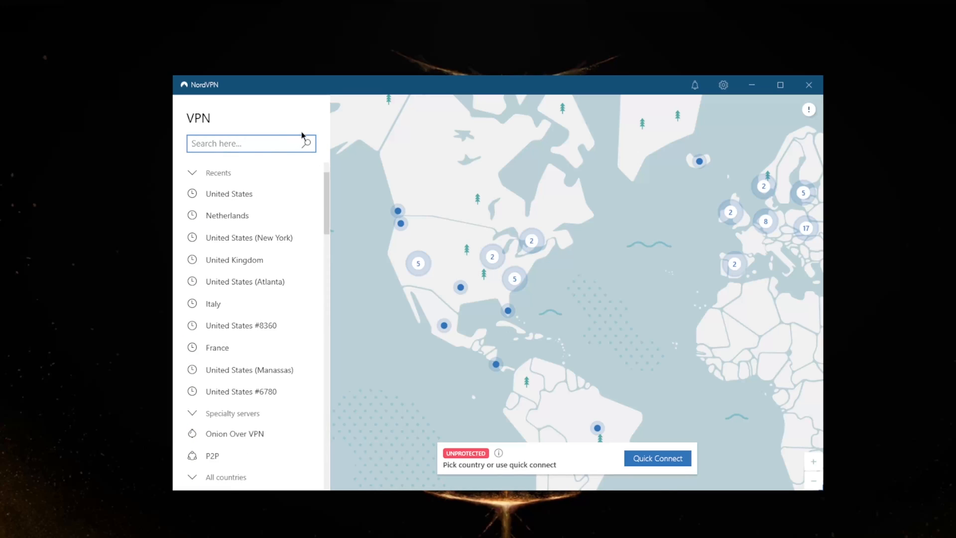
pyautogui.scroll(-3)
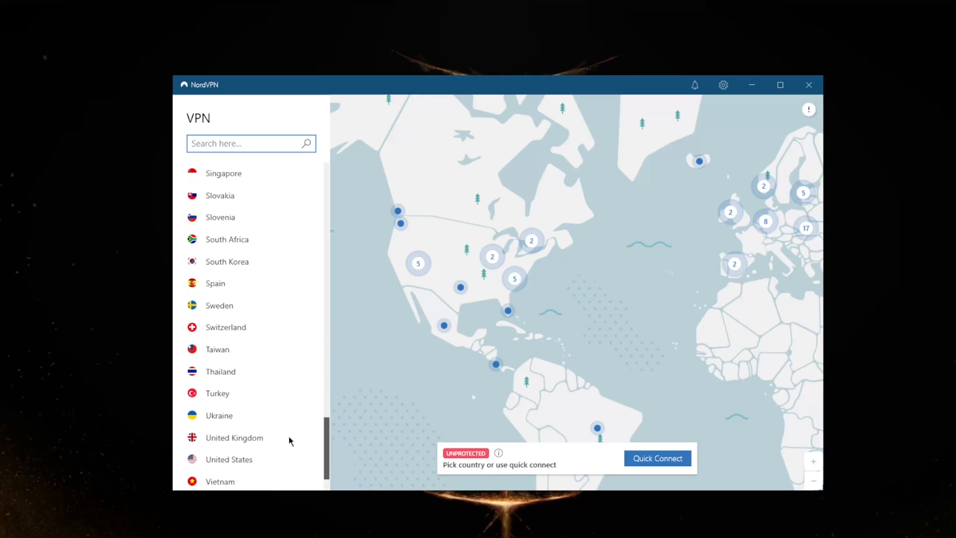
pyautogui.scroll(3)
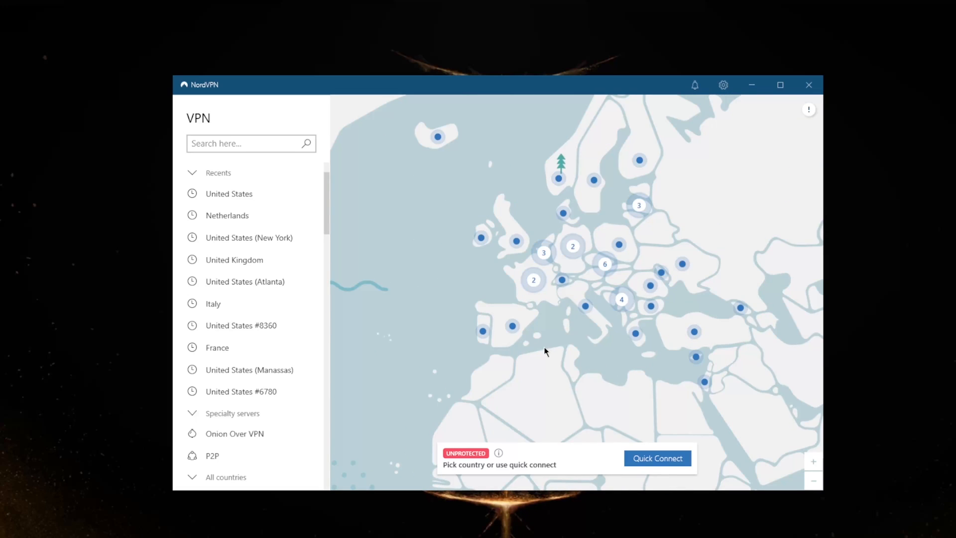
pyautogui.scroll(-3)
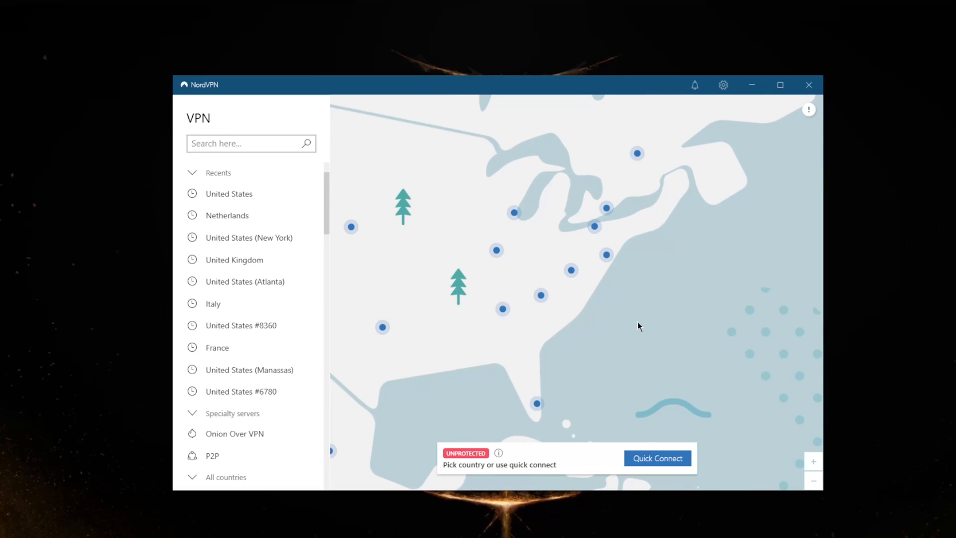
pyautogui.moveTo(613, 273)
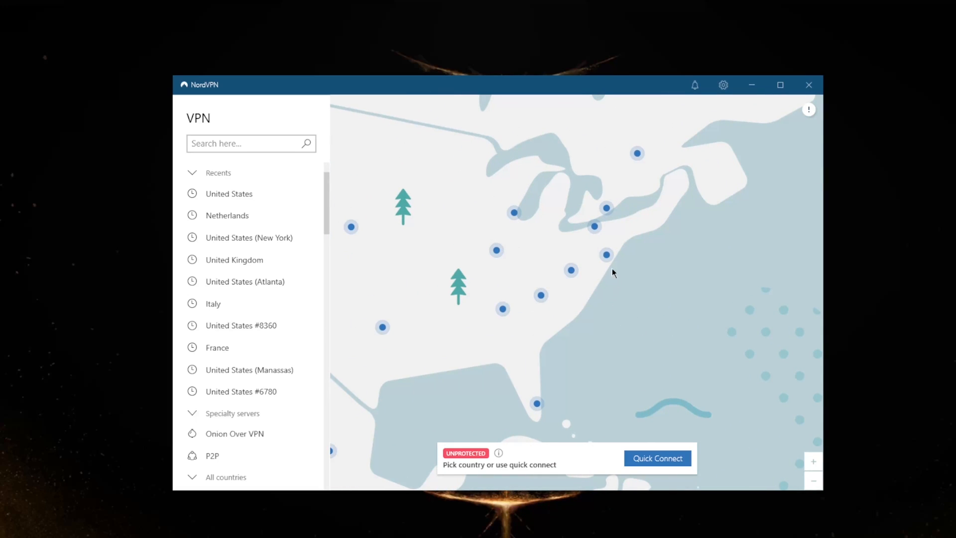
pyautogui.moveTo(622, 342)
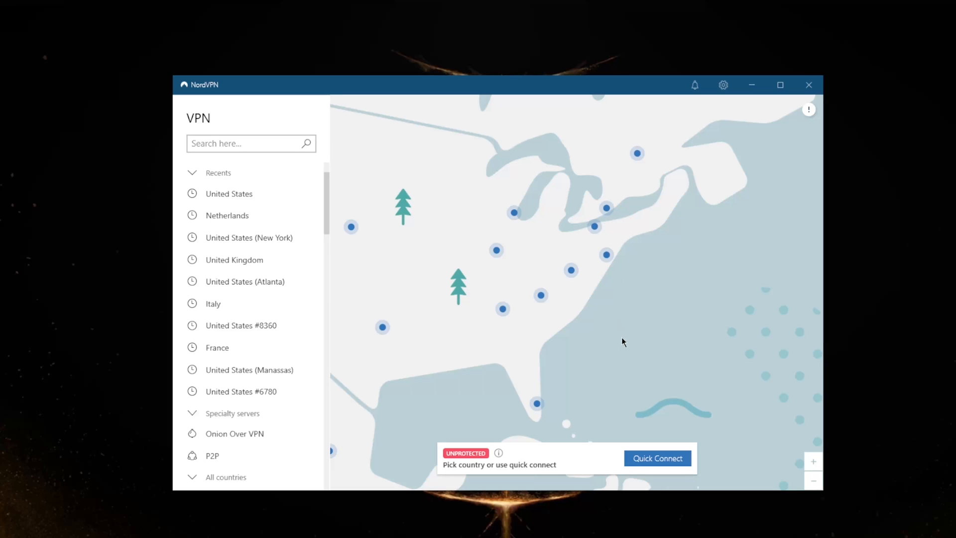
pyautogui.moveTo(607, 259)
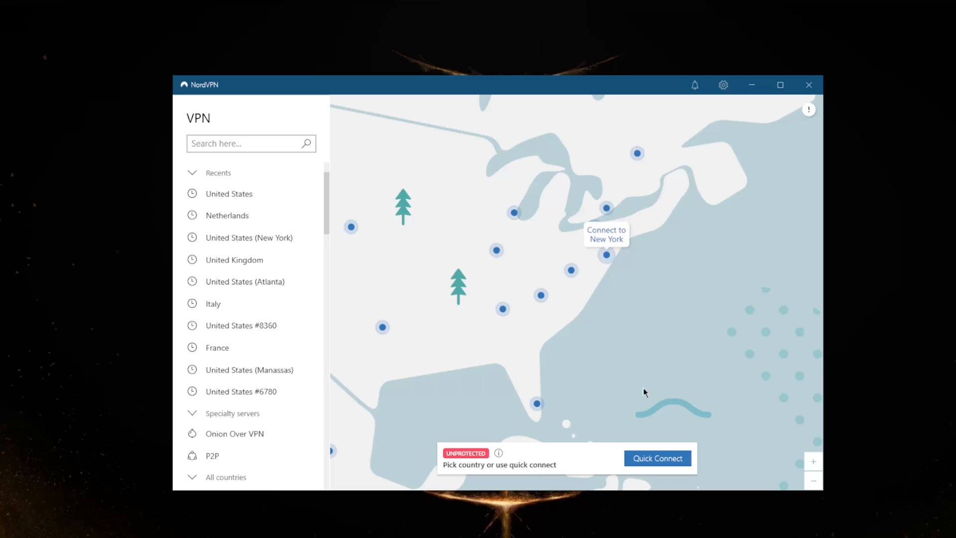
pyautogui.moveTo(668, 462)
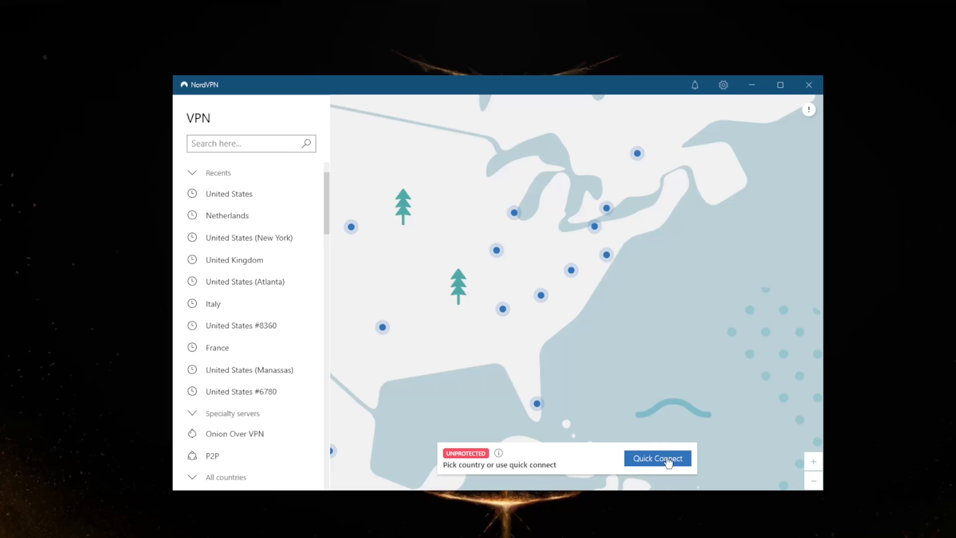
pyautogui.moveTo(657, 459)
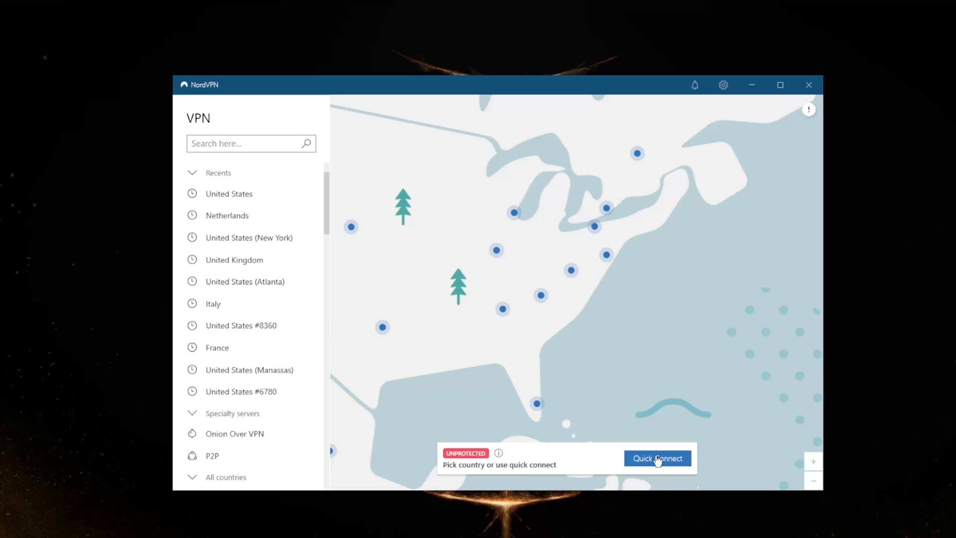
pyautogui.moveTo(566, 253)
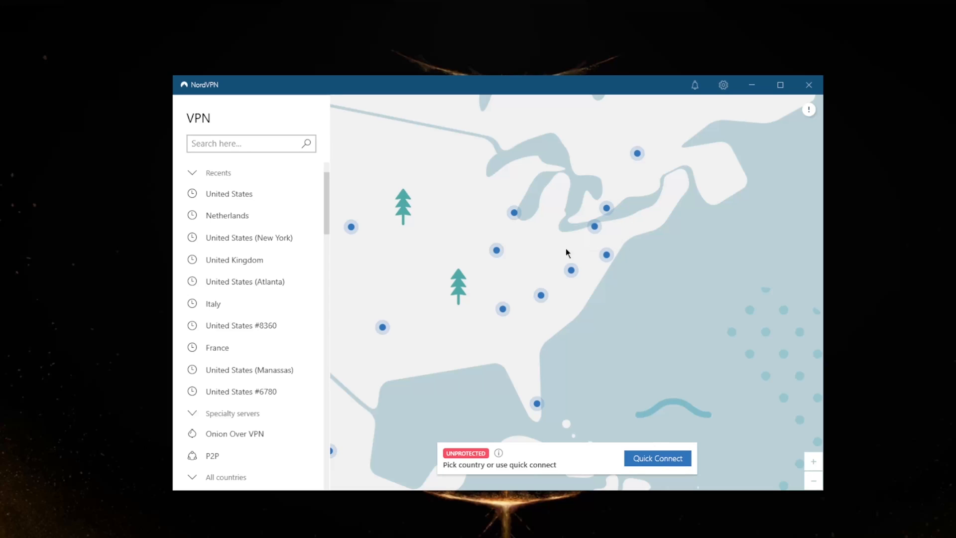
pyautogui.moveTo(606, 254)
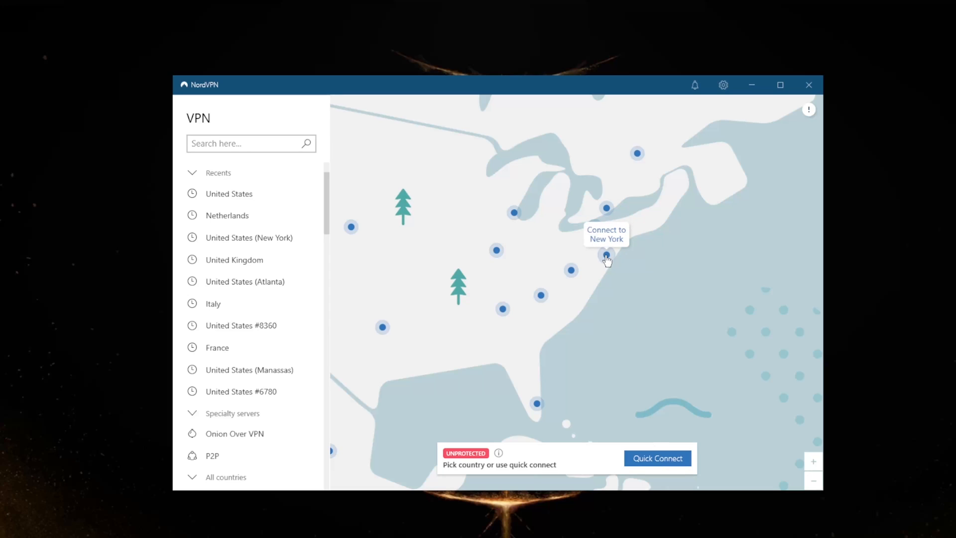
pyautogui.moveTo(536, 309)
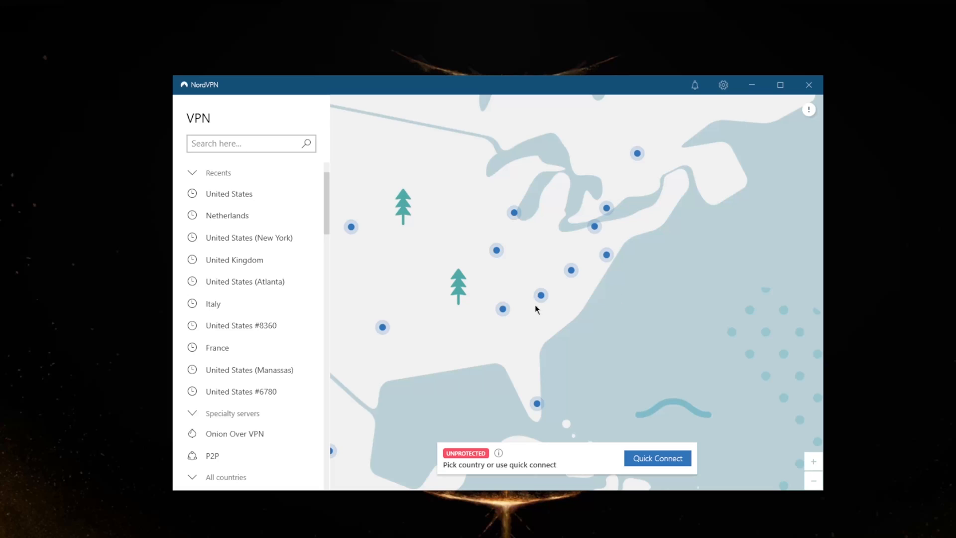
pyautogui.moveTo(579, 320)
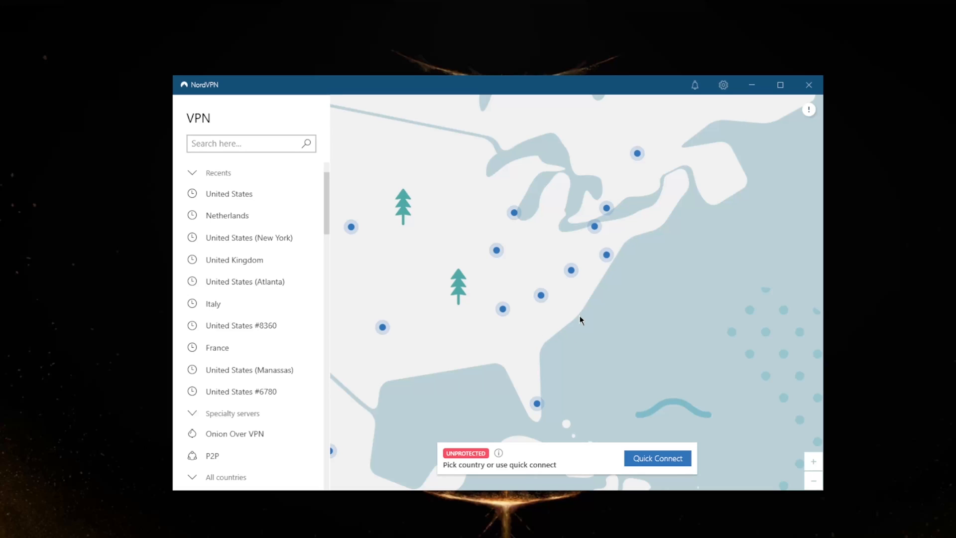
# Quick Connect to United States #9239, scroll the Recents list, and open Settings.
pyautogui.click(657, 458)
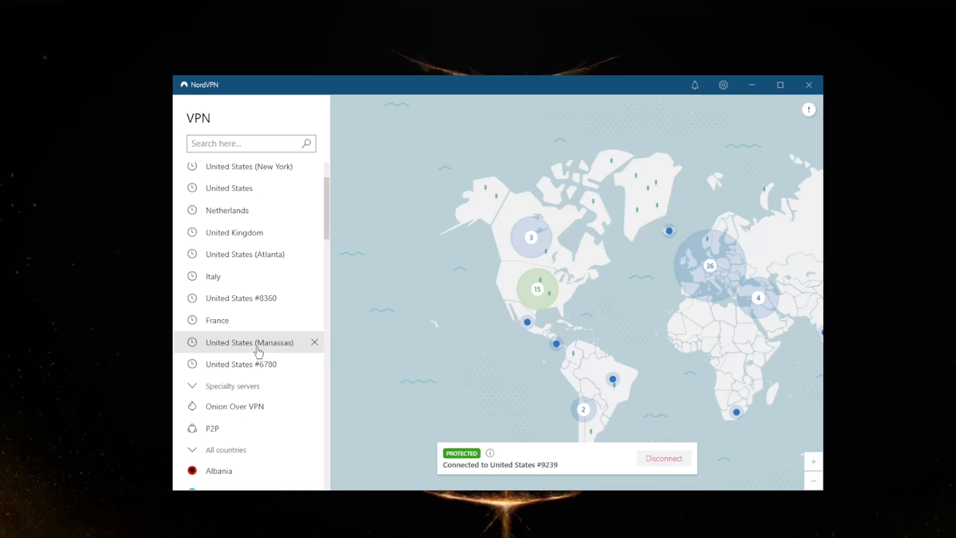
pyautogui.scroll(3)
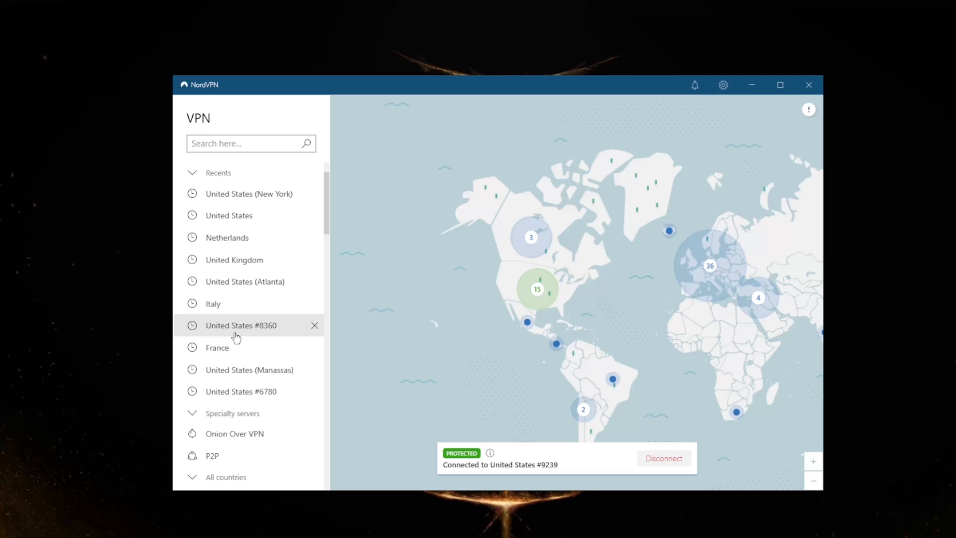
pyautogui.scroll(-3)
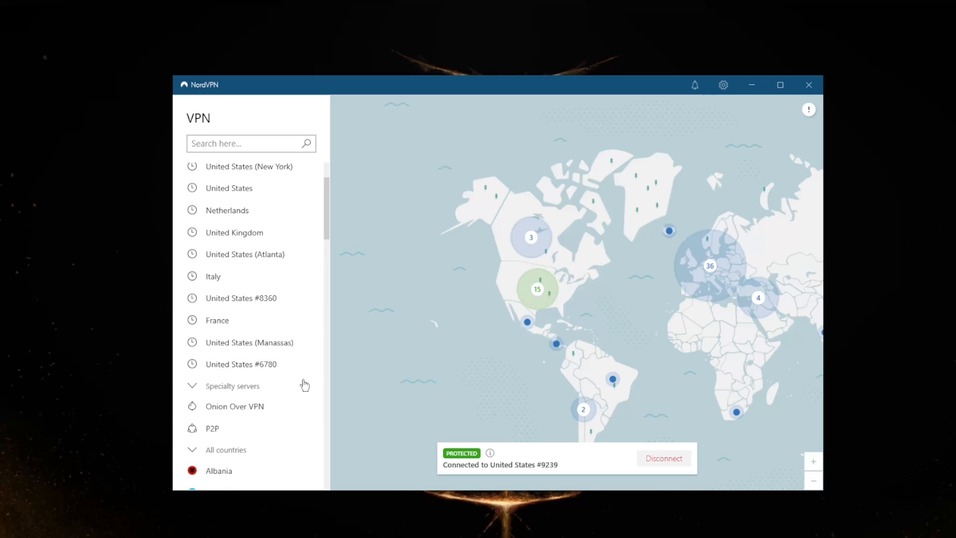
pyautogui.moveTo(592, 287)
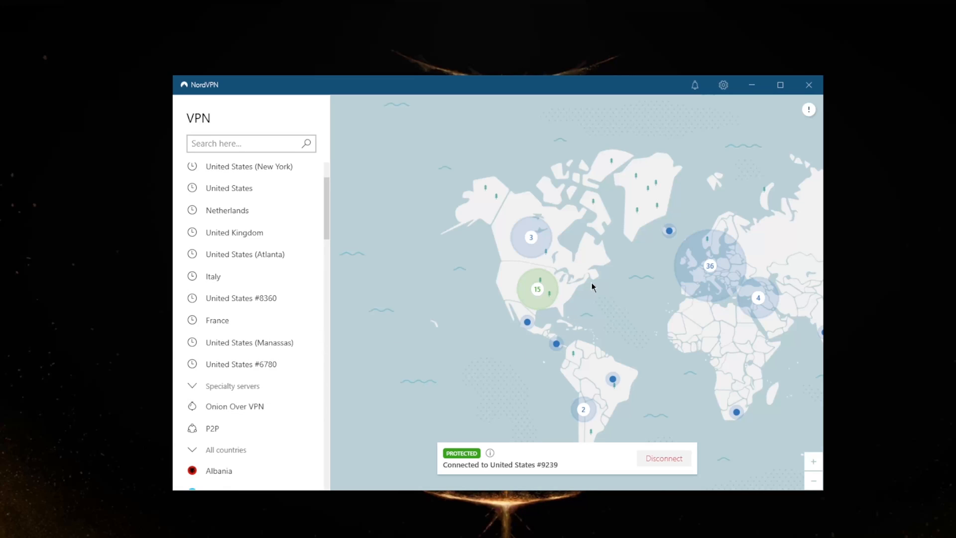
pyautogui.click(723, 84)
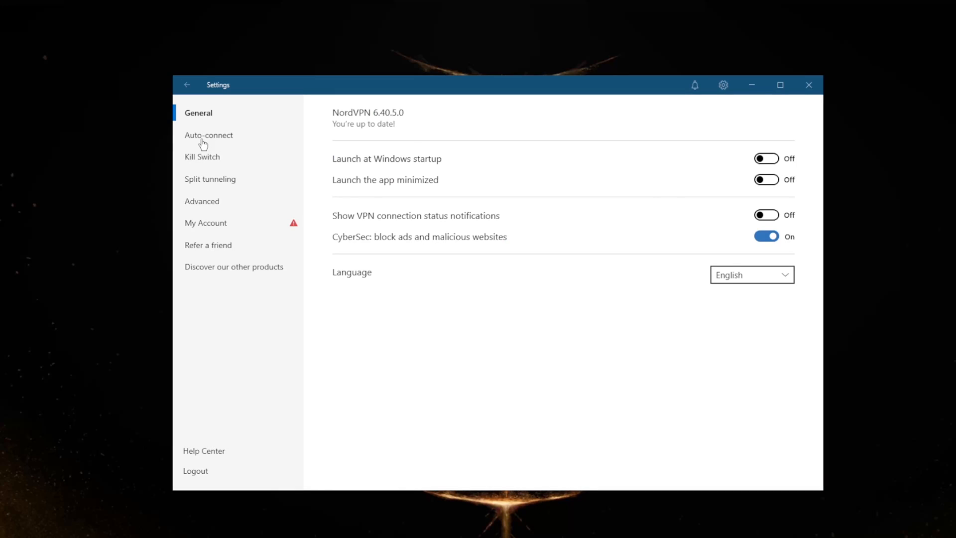
# Show Auto-connect settings and review the VPN protocol list, keeping NordLynx selected.
pyautogui.click(209, 135)
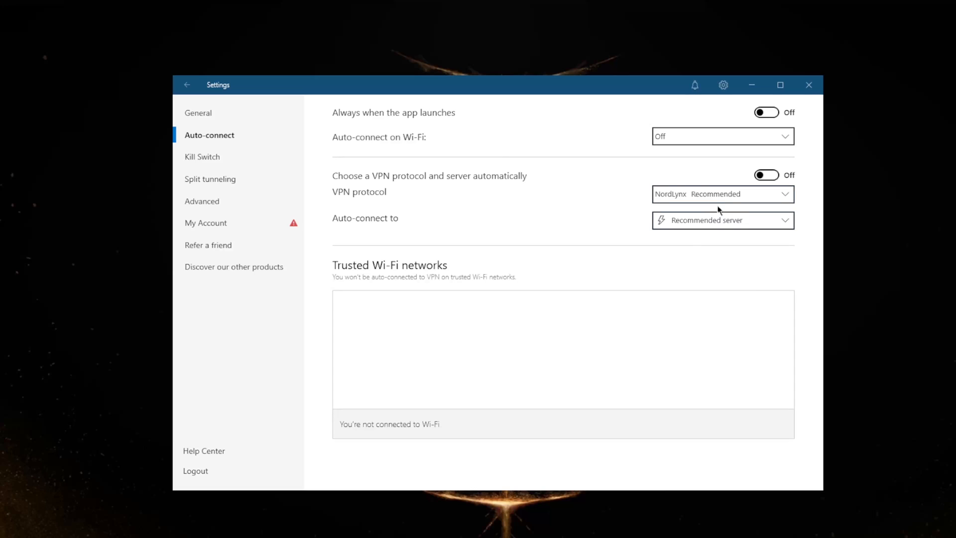
pyautogui.click(722, 194)
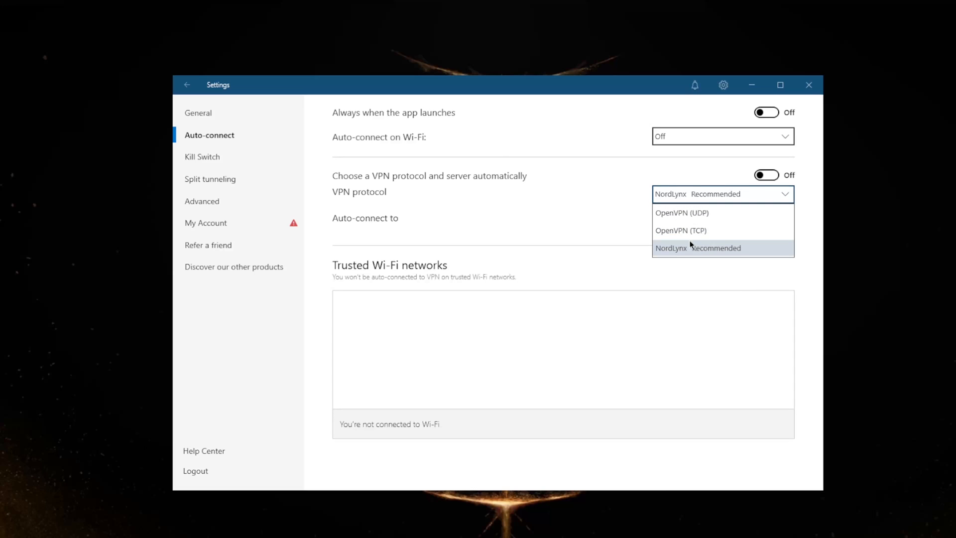
pyautogui.moveTo(682, 213)
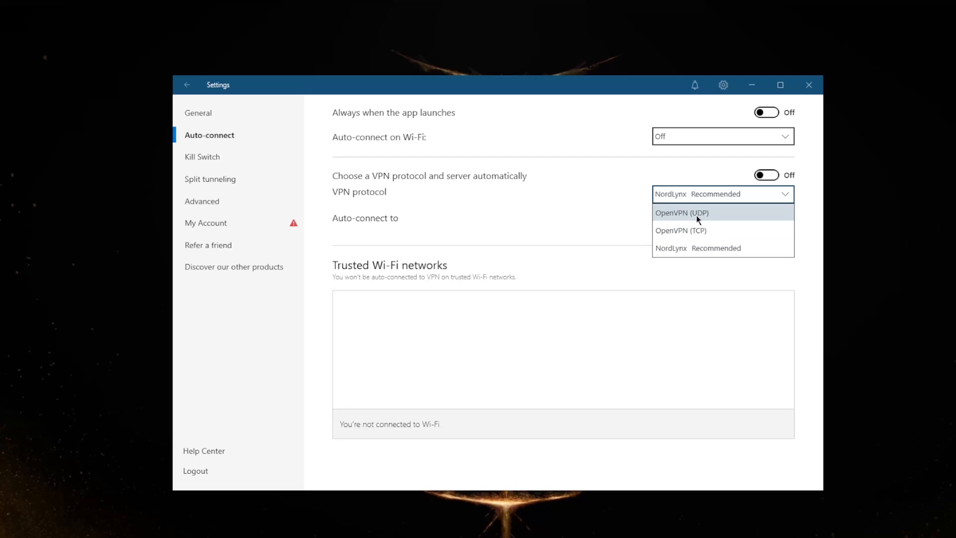
pyautogui.moveTo(703, 248)
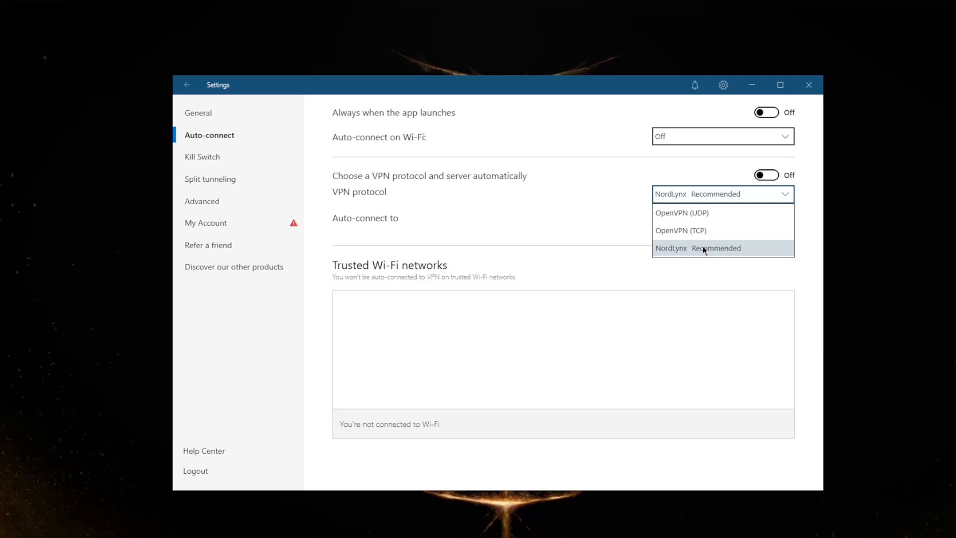
pyautogui.moveTo(681, 231)
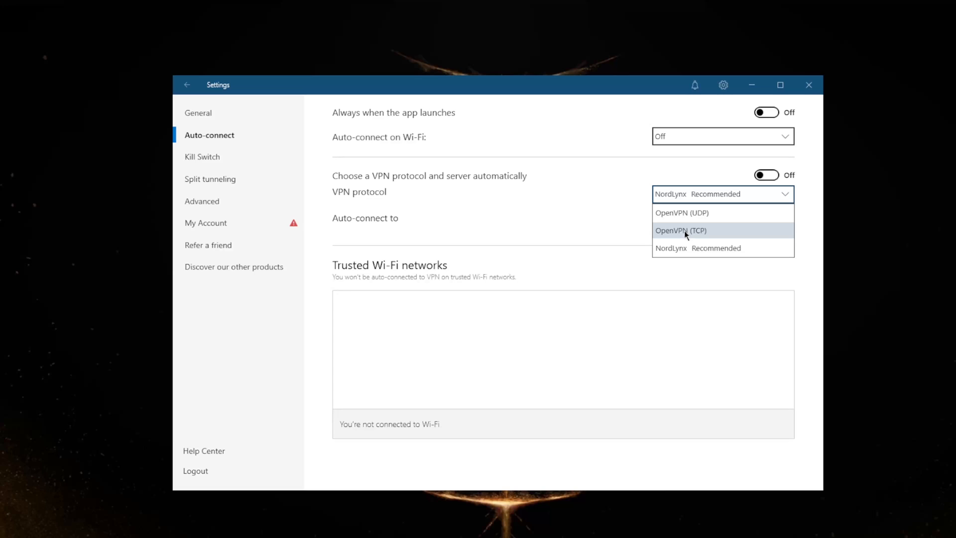
pyautogui.moveTo(678, 253)
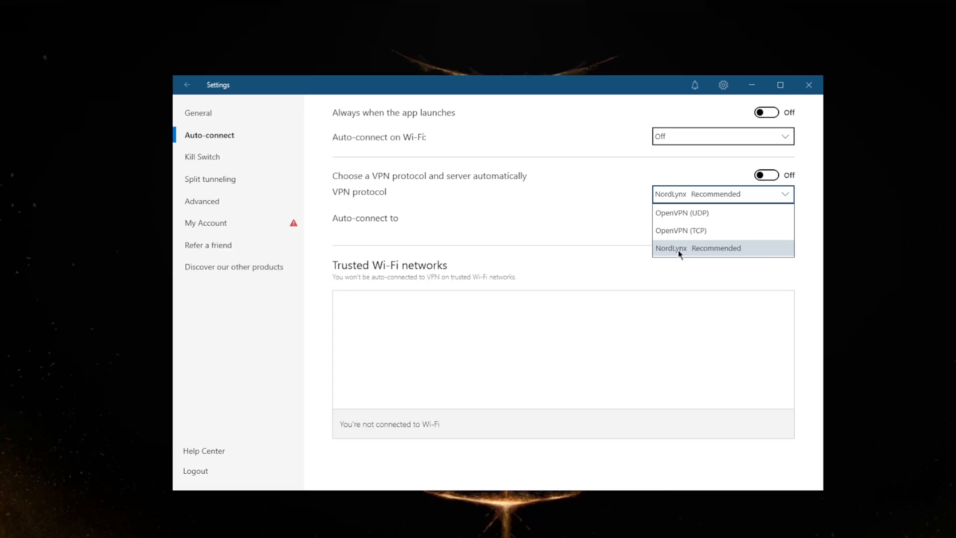
pyautogui.moveTo(744, 247)
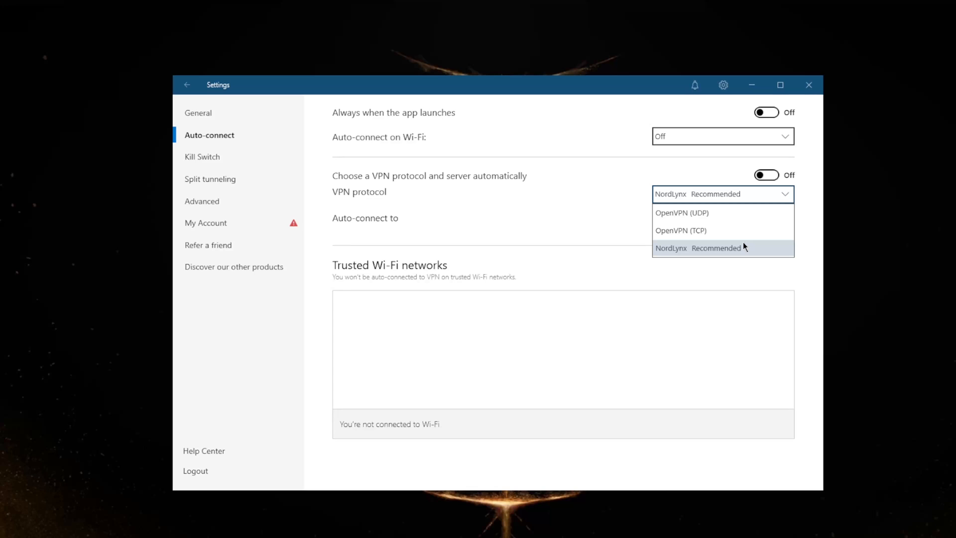
pyautogui.click(699, 248)
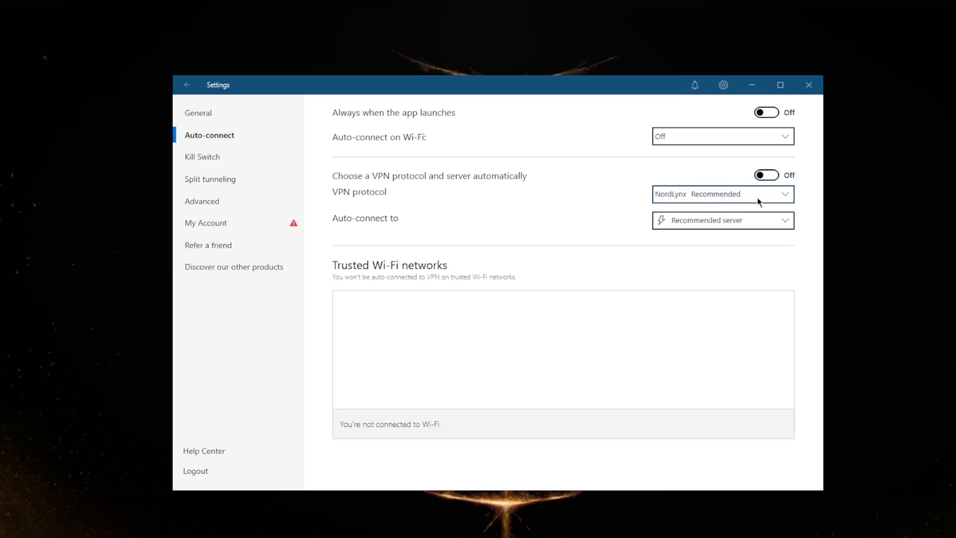
pyautogui.moveTo(736, 198)
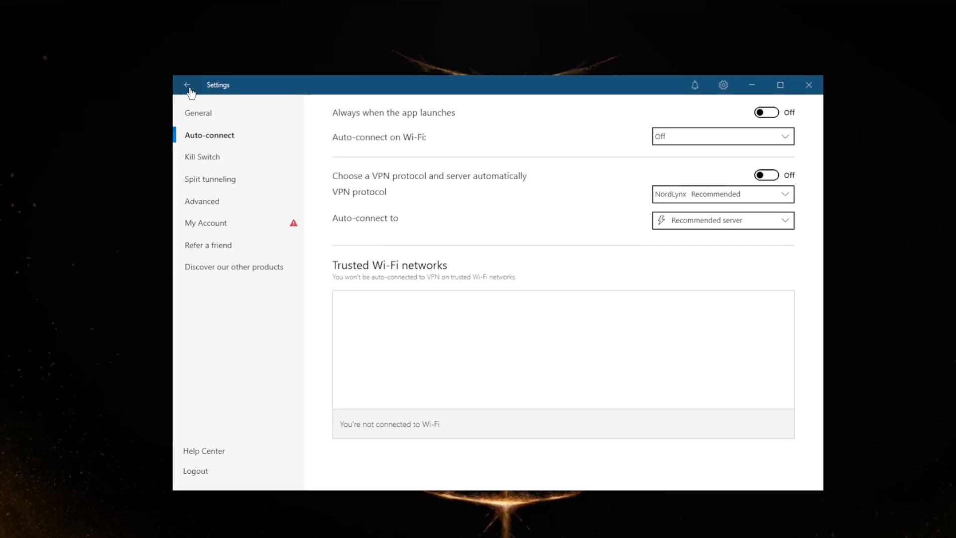
# Return from Settings to the main server map, still connected to United States #9239.
pyautogui.click(188, 85)
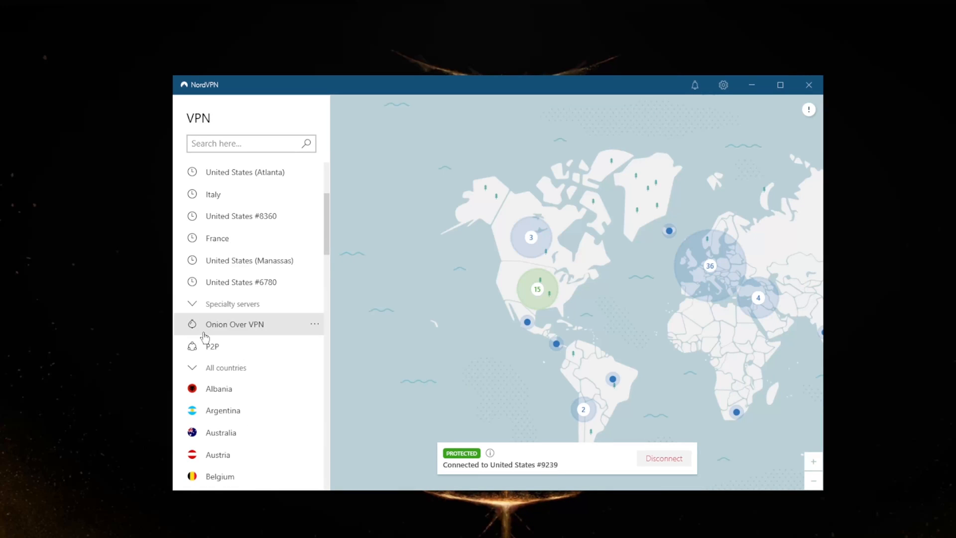
pyautogui.moveTo(230, 347)
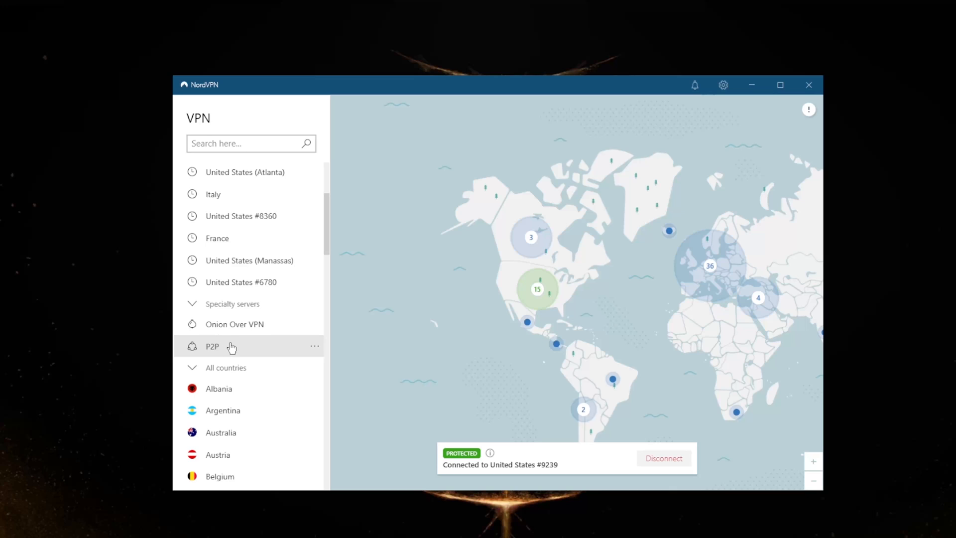
pyautogui.moveTo(341, 324)
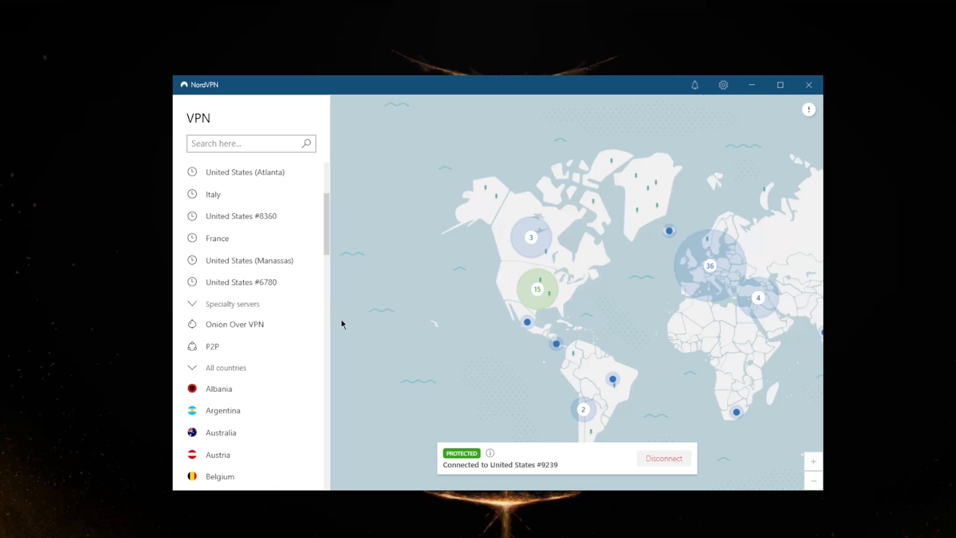
pyautogui.moveTo(277, 324)
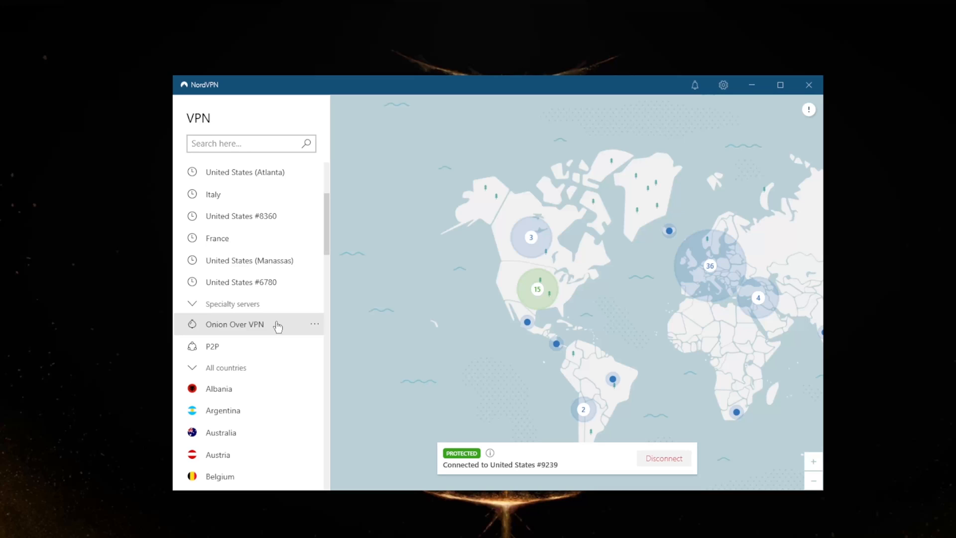
pyautogui.moveTo(212, 347)
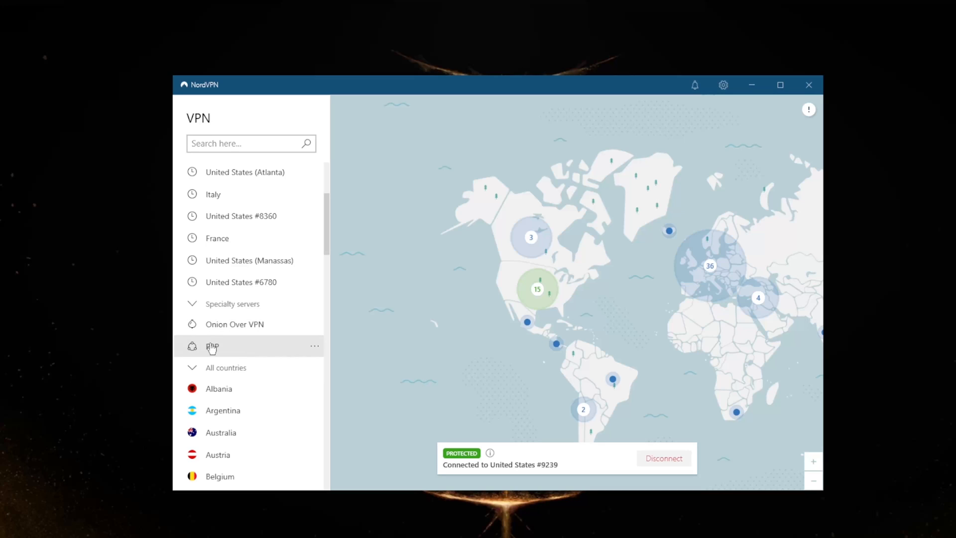
pyautogui.moveTo(240, 351)
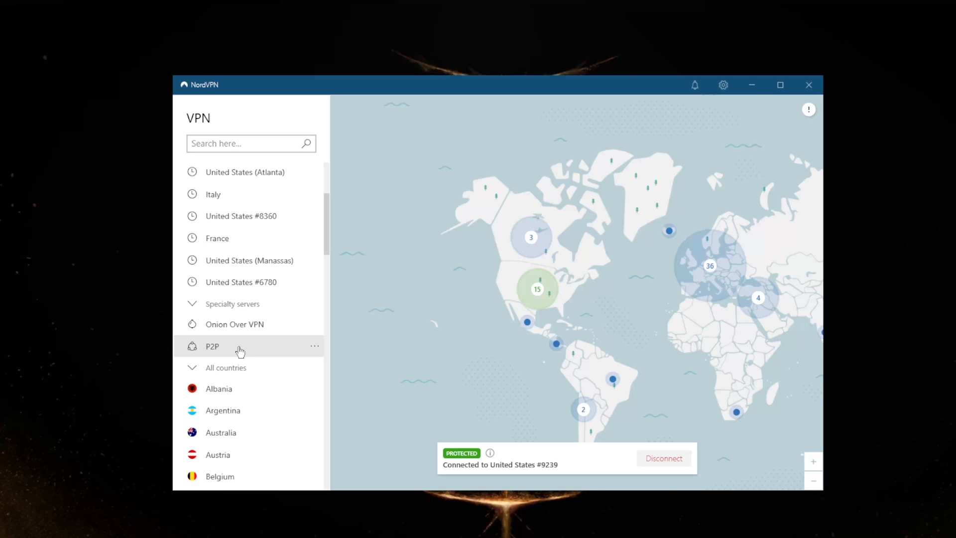
pyautogui.moveTo(440, 313)
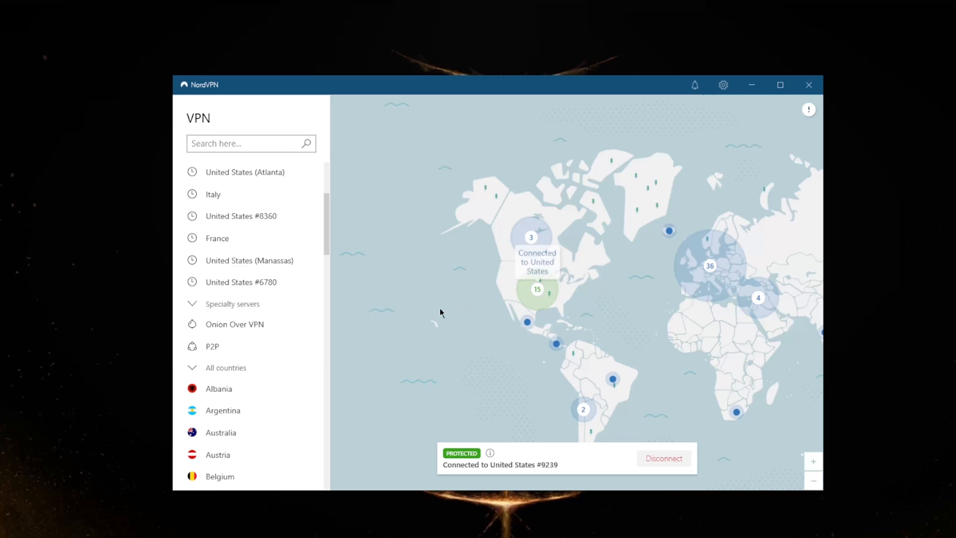
pyautogui.moveTo(722, 86)
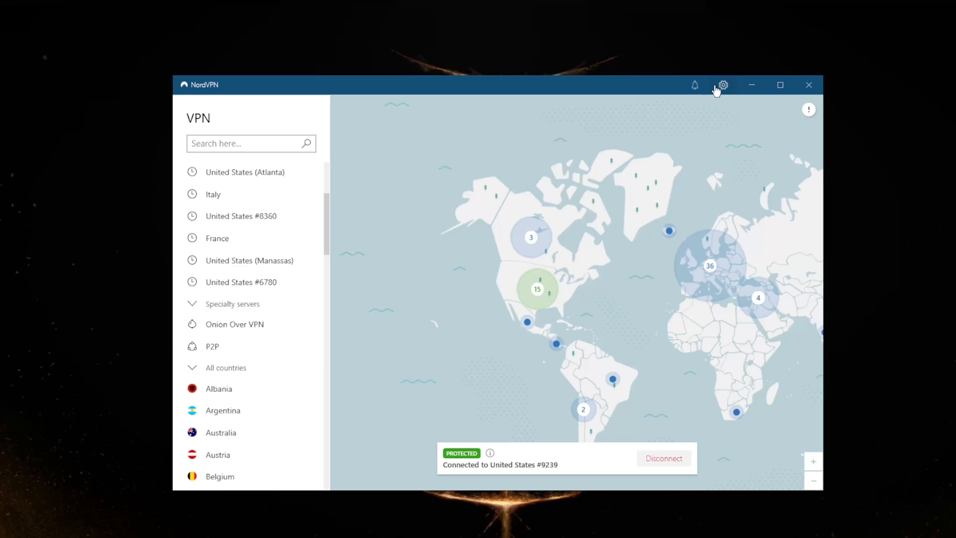
# Reopen Settings, pick OpenVPN (UDP) from the protocol list, and confirm reconnecting.
pyautogui.click(722, 84)
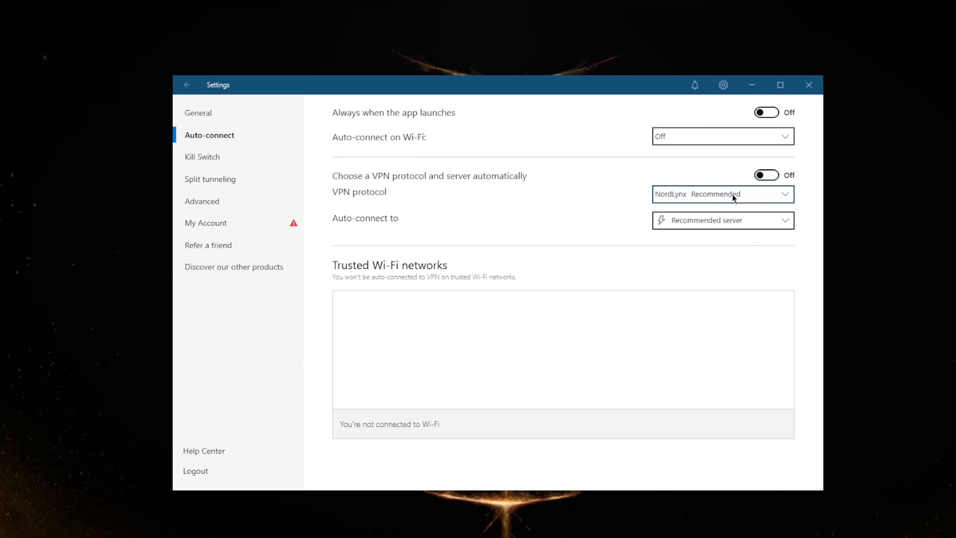
pyautogui.click(722, 194)
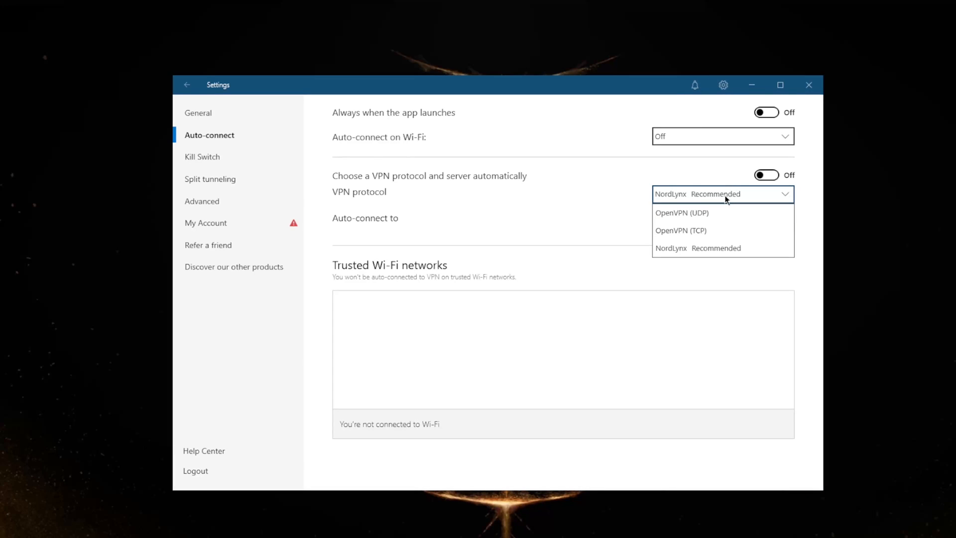
pyautogui.click(682, 212)
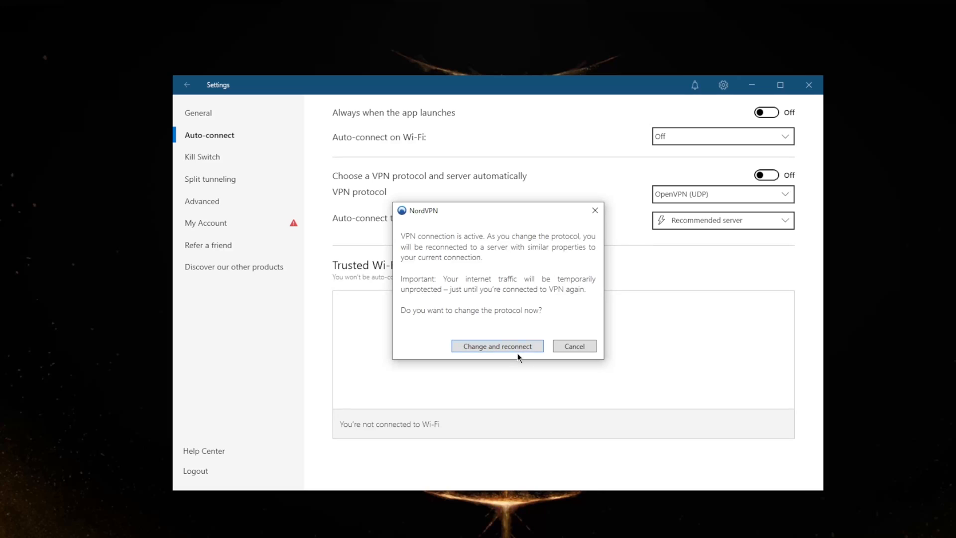
pyautogui.click(497, 346)
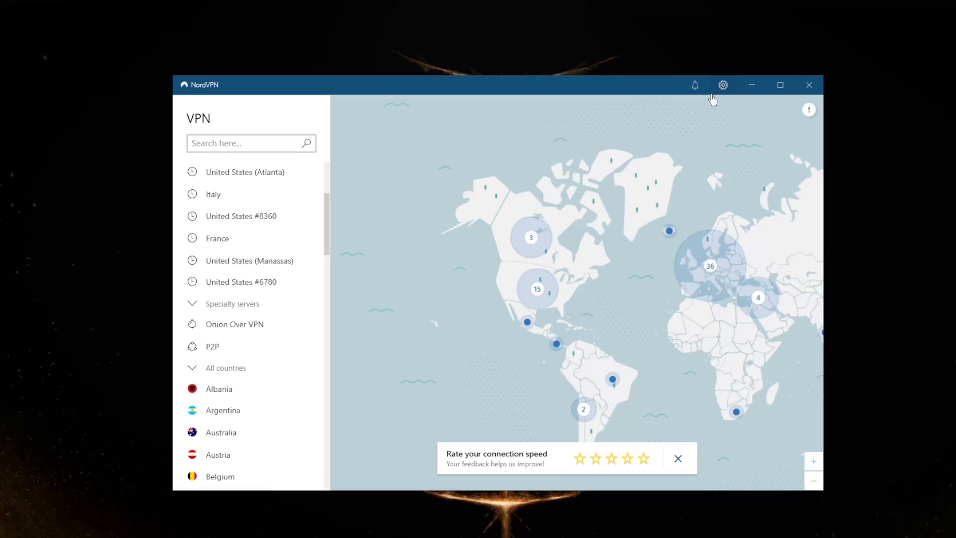
pyautogui.click(723, 84)
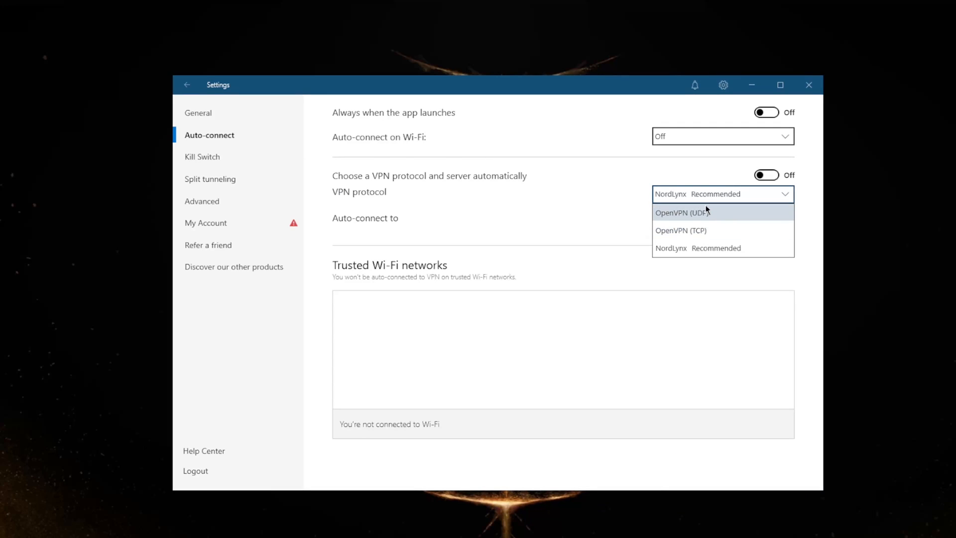
# Browse United Kingdom Double VPN servers, then close the options and the rating prompt.
pyautogui.click(187, 84)
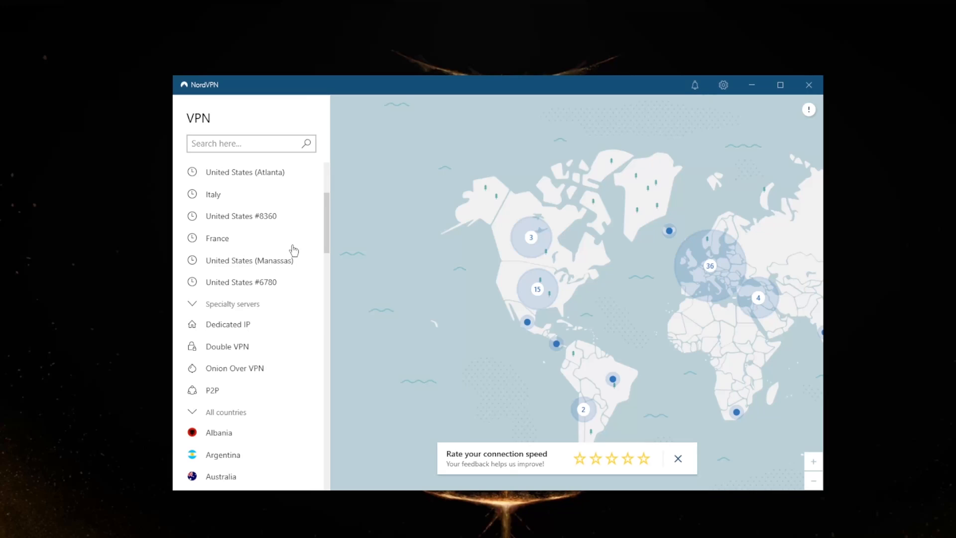
pyautogui.moveTo(241, 324)
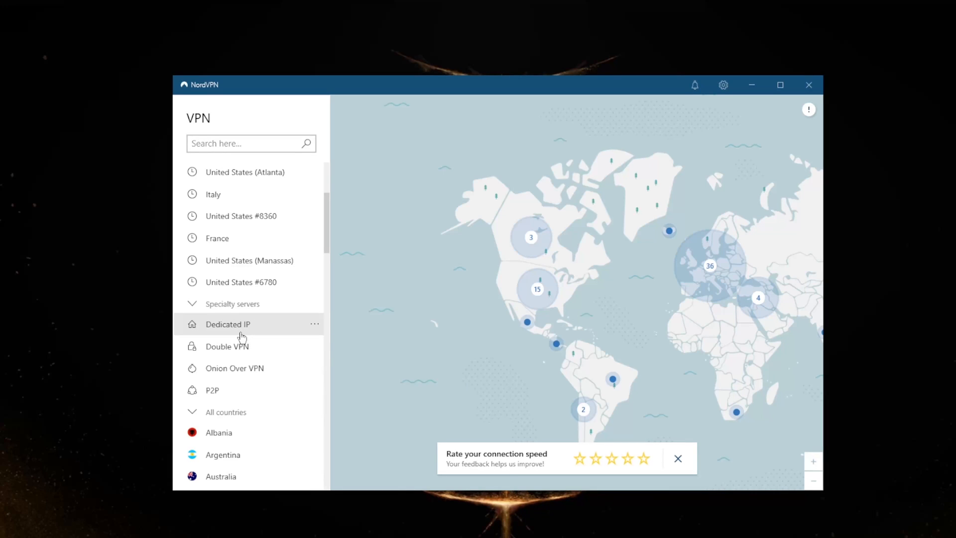
pyautogui.moveTo(299, 351)
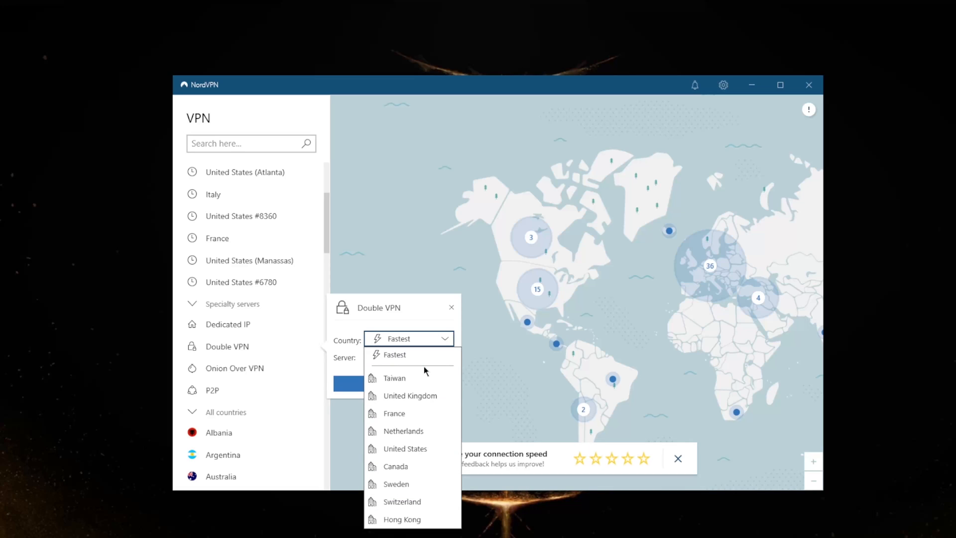
pyautogui.click(410, 395)
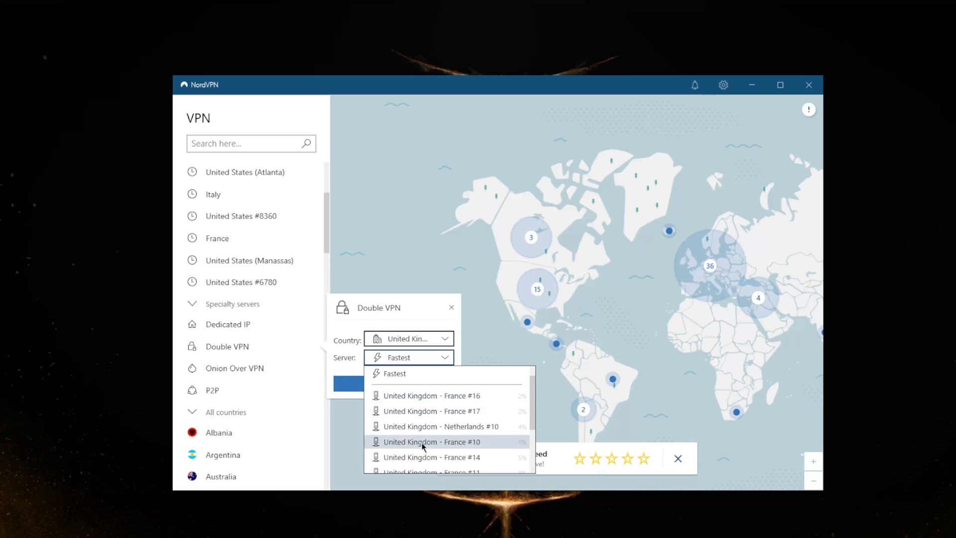
pyautogui.scroll(-3)
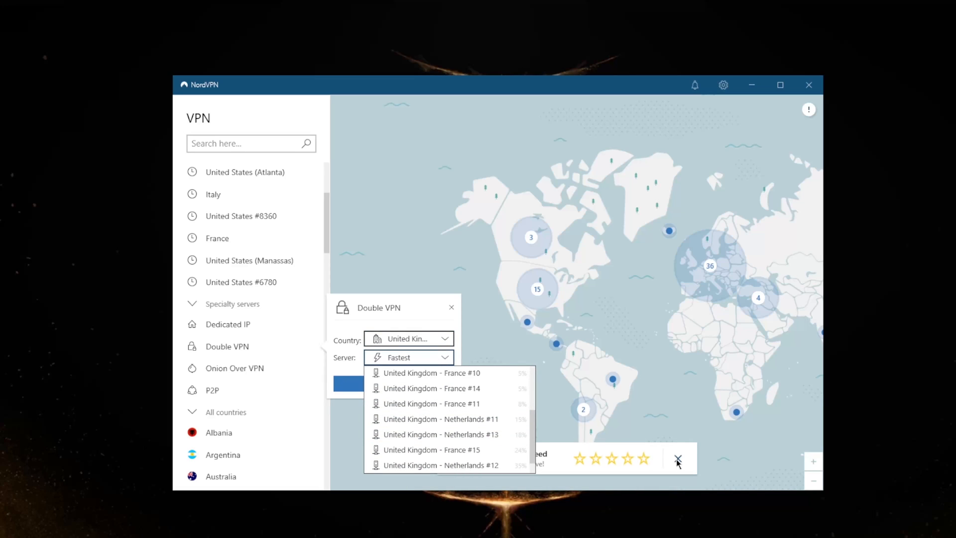
pyautogui.click(408, 357)
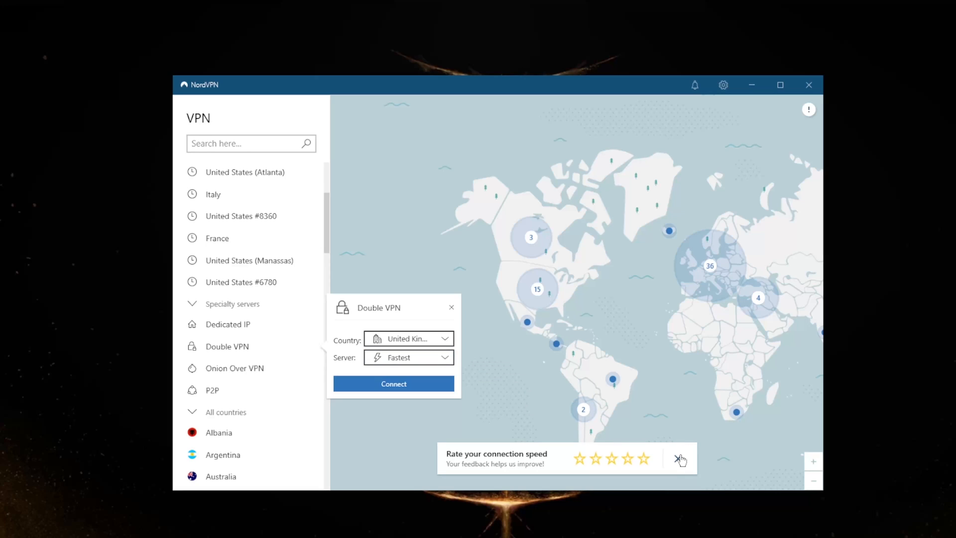
pyautogui.click(451, 307)
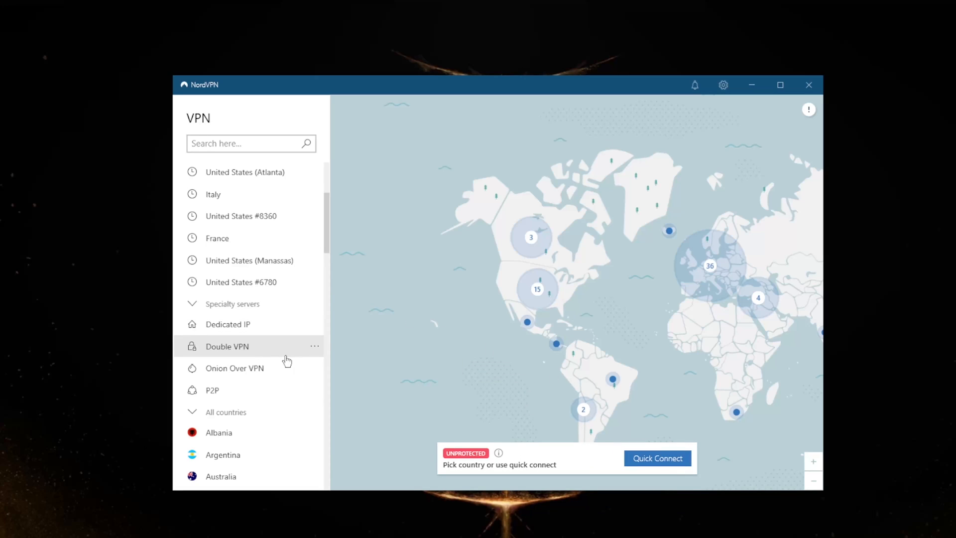
pyautogui.moveTo(326, 334)
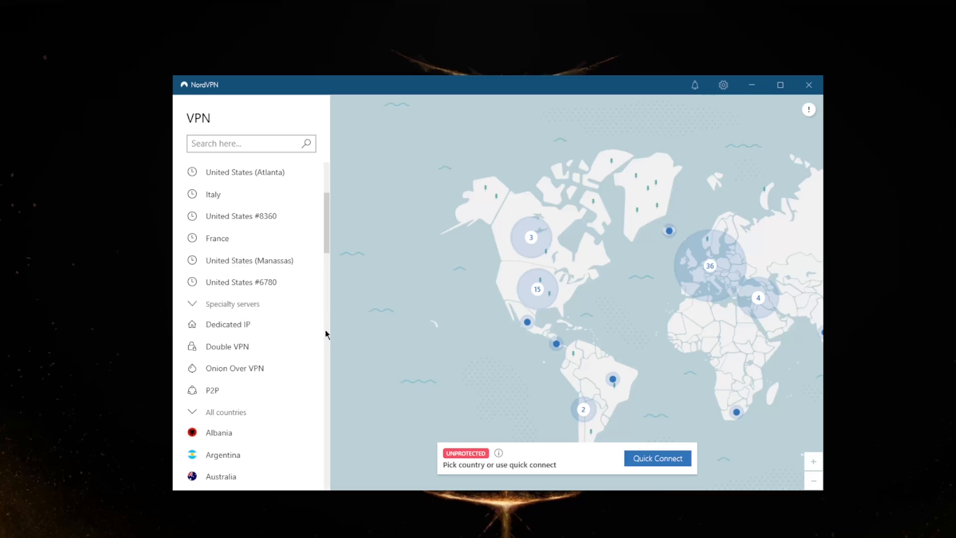
# List Netherlands Dedicated IP servers, then close the list and panel without connecting.
pyautogui.click(228, 323)
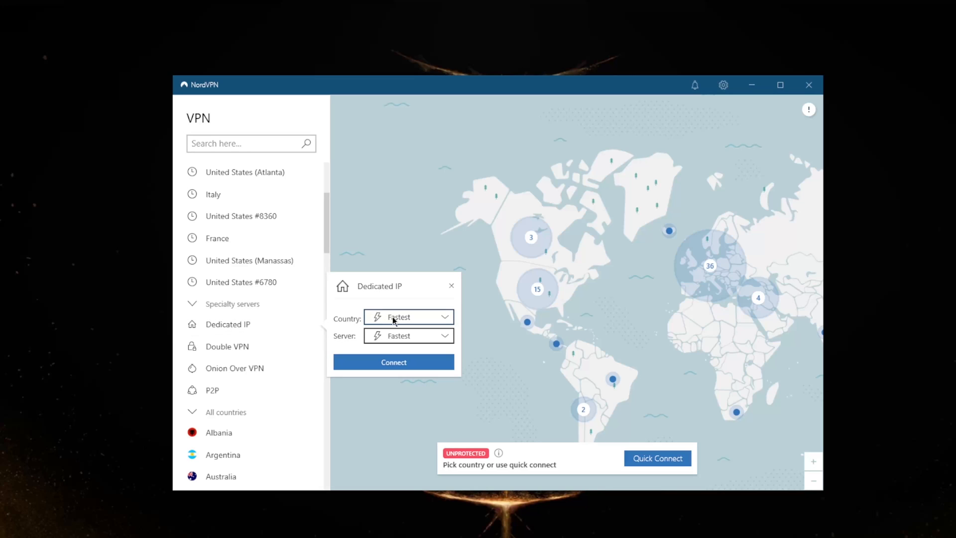
pyautogui.click(408, 316)
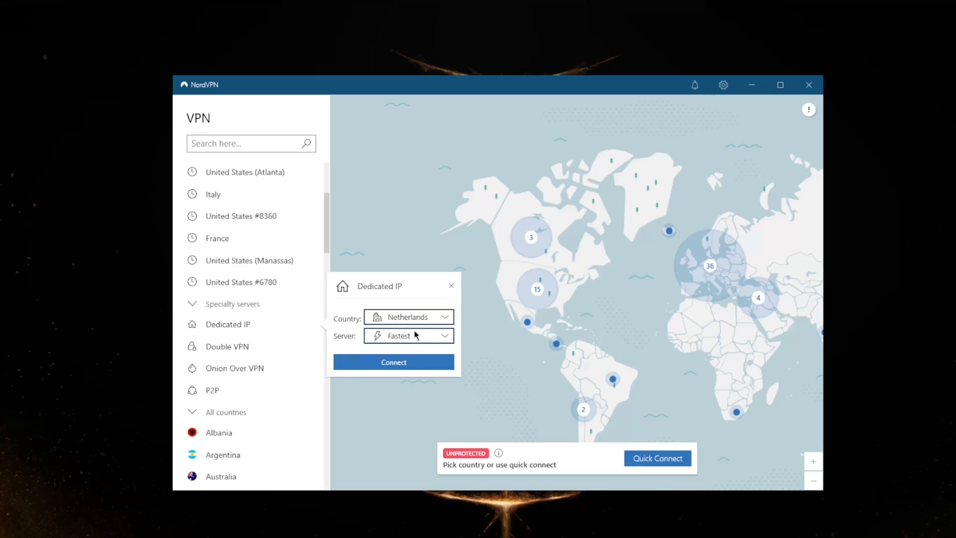
pyautogui.click(408, 335)
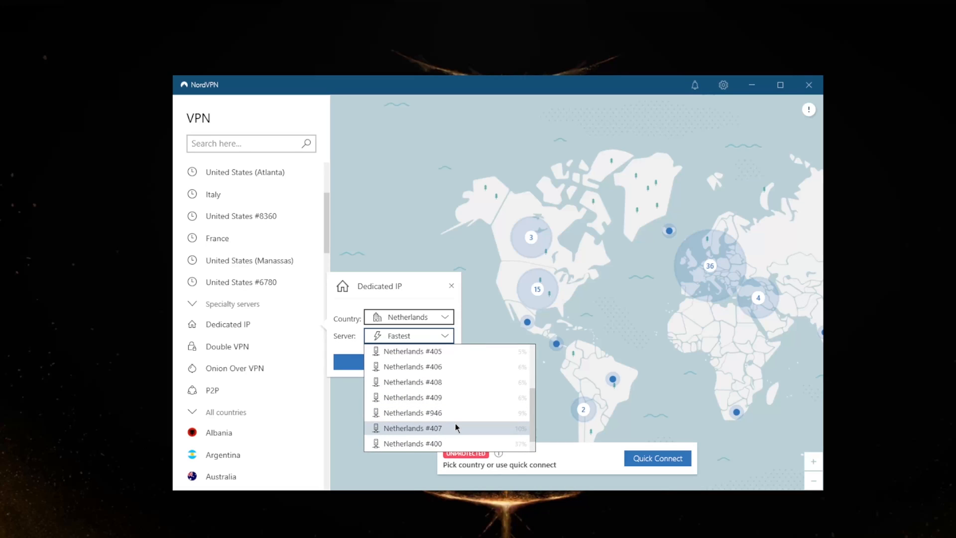
pyautogui.moveTo(444, 392)
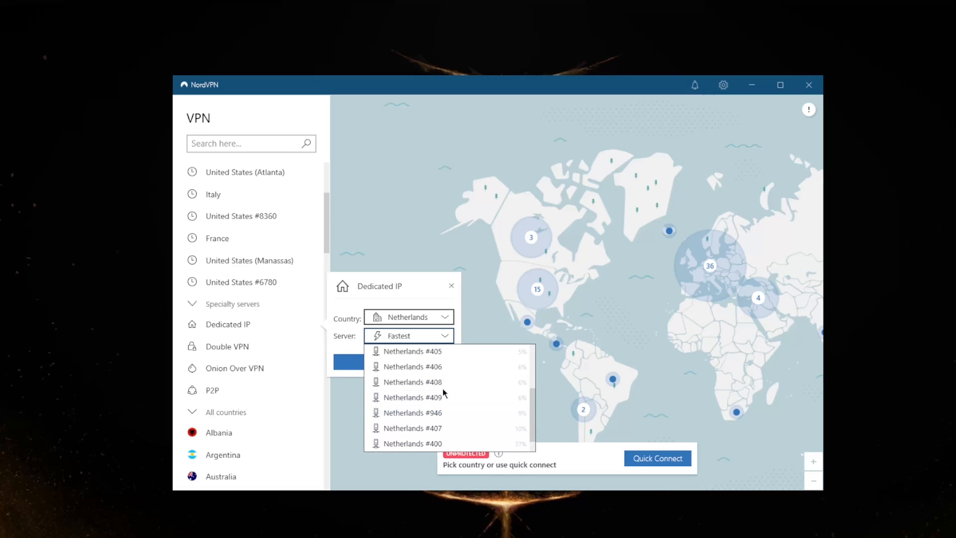
pyautogui.moveTo(448, 397)
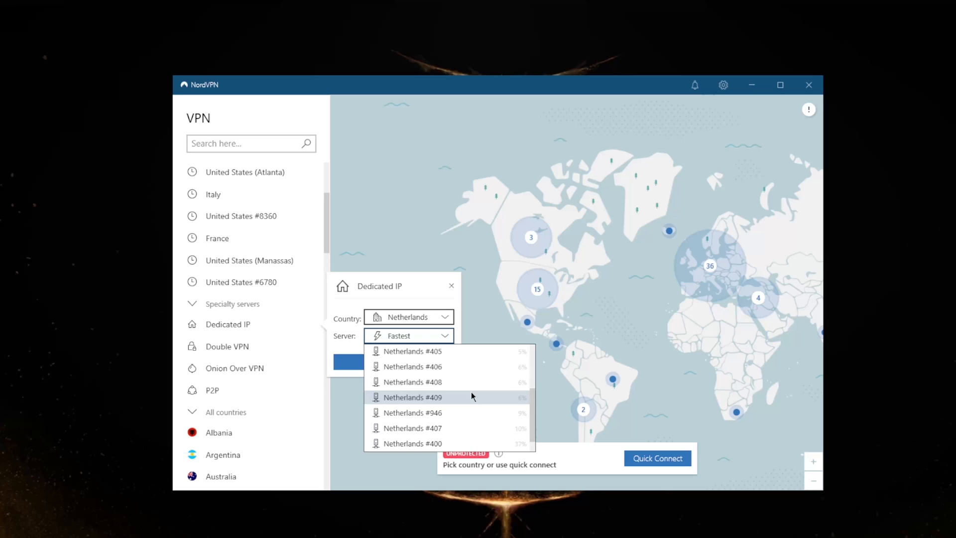
pyautogui.moveTo(427, 280)
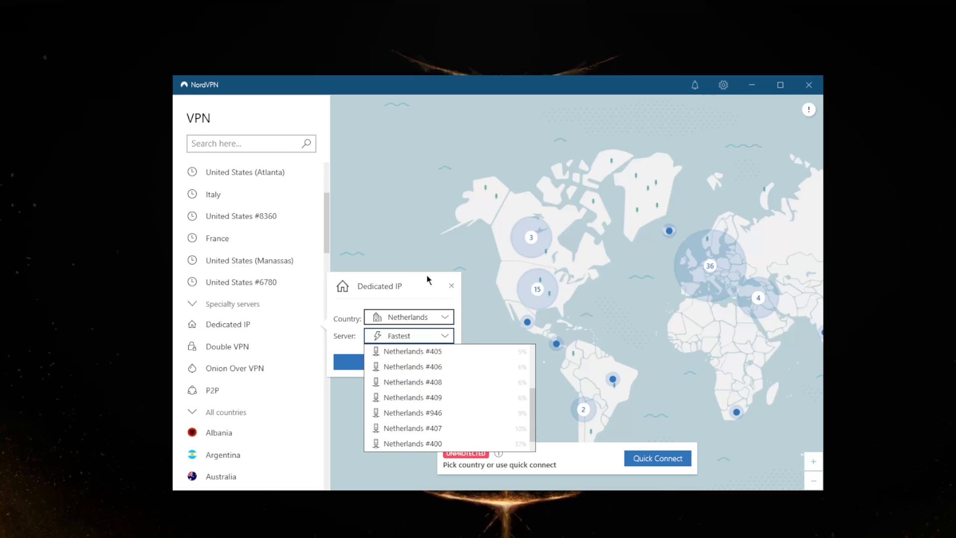
pyautogui.click(407, 335)
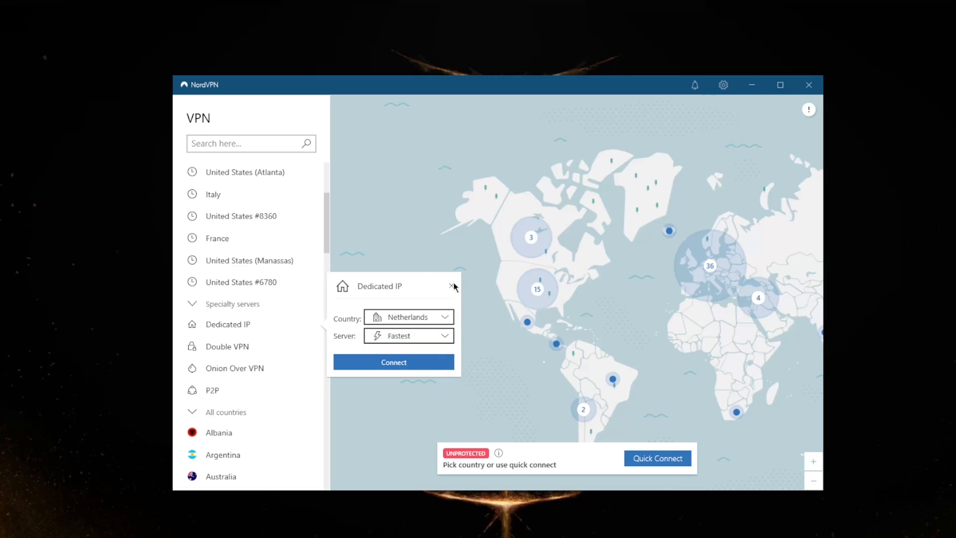
pyautogui.click(453, 286)
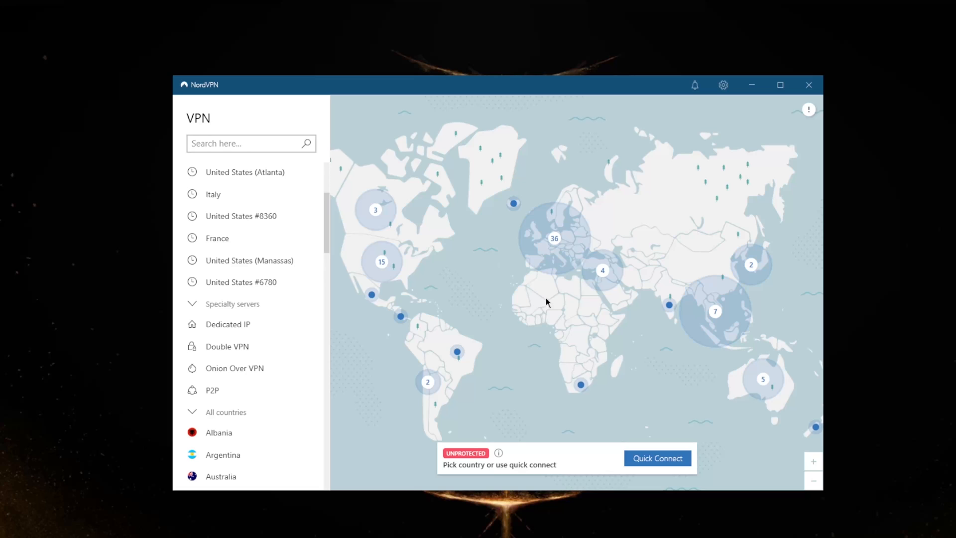
pyautogui.moveTo(686, 277)
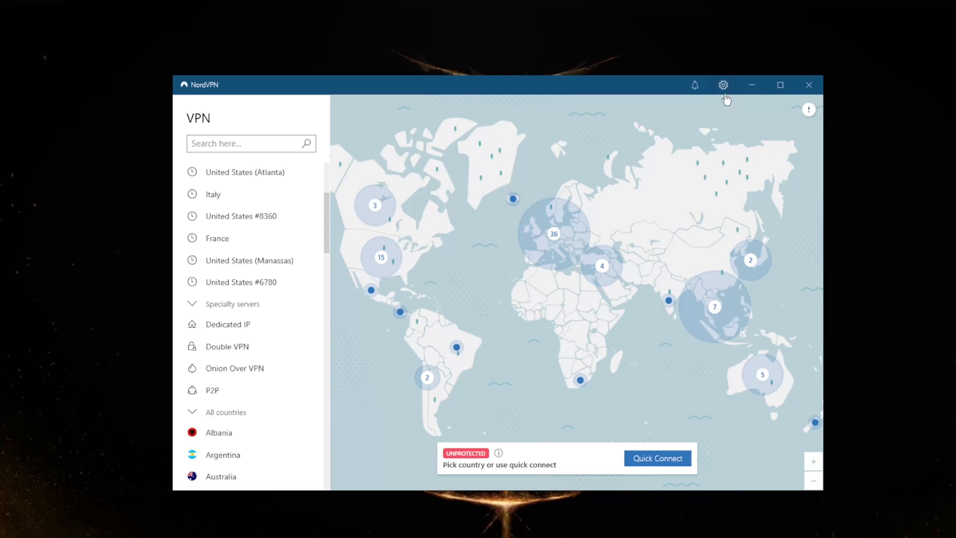
# Reopen Settings and select NordLynx from the Auto-connect VPN protocol list.
pyautogui.click(723, 85)
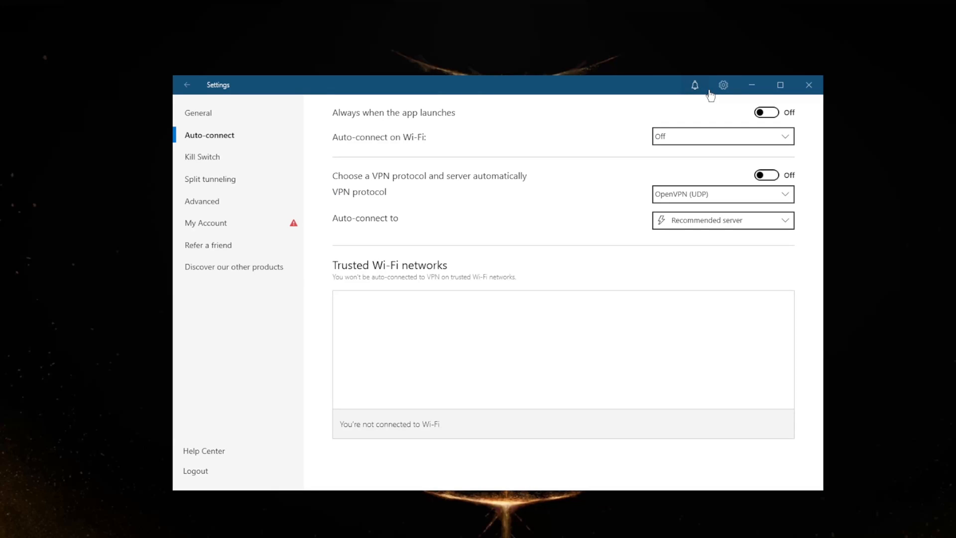
pyautogui.click(721, 194)
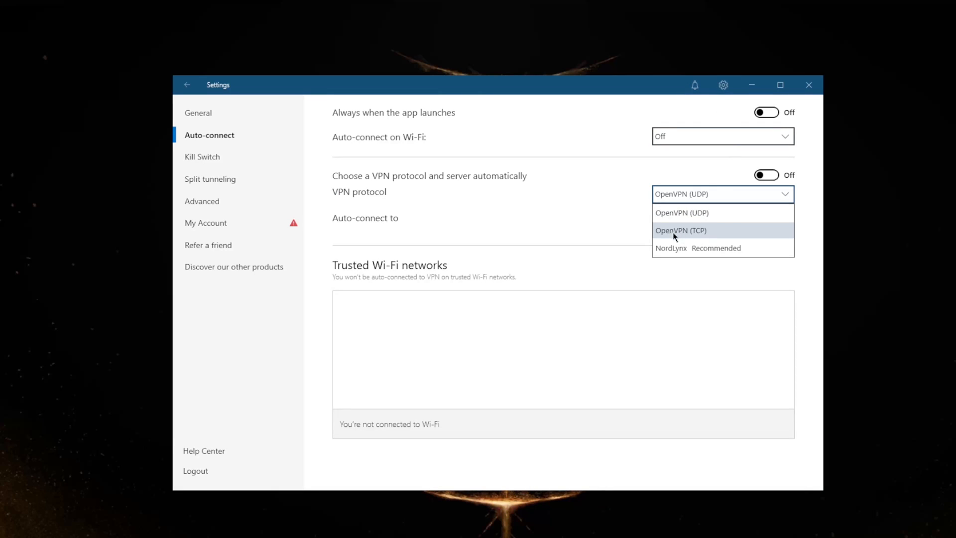
pyautogui.click(698, 247)
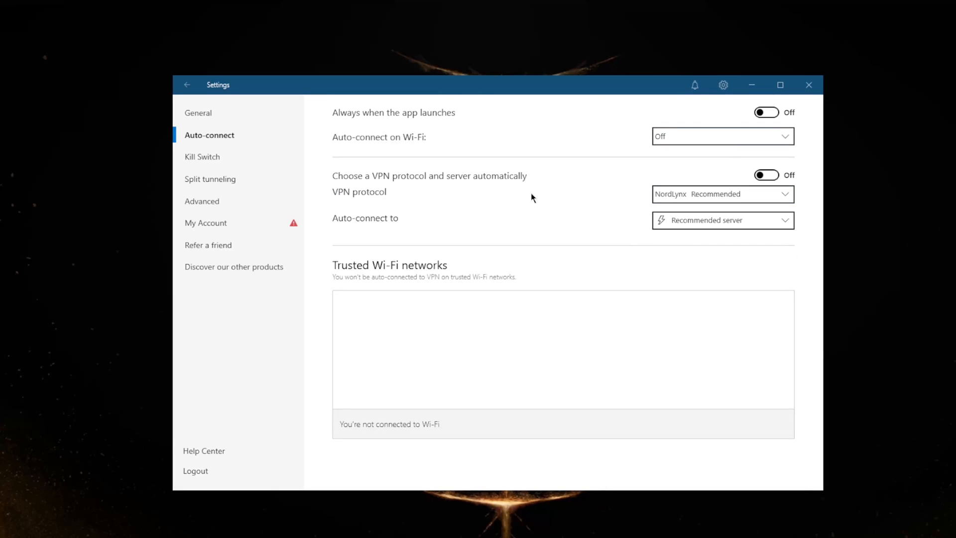
pyautogui.moveTo(203, 159)
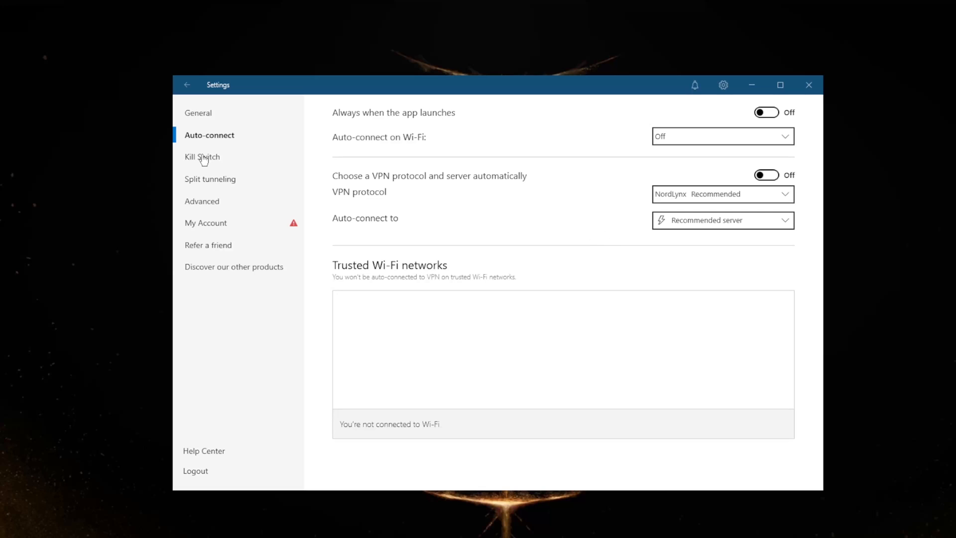
# Move from General to Kill Switch settings, with Internet and App Kill Switch off.
pyautogui.click(199, 112)
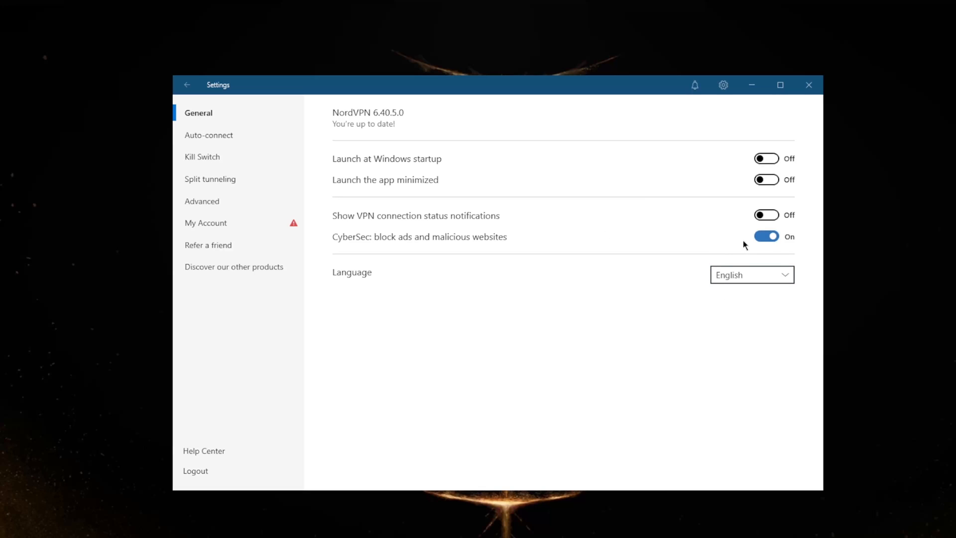
pyautogui.moveTo(308, 144)
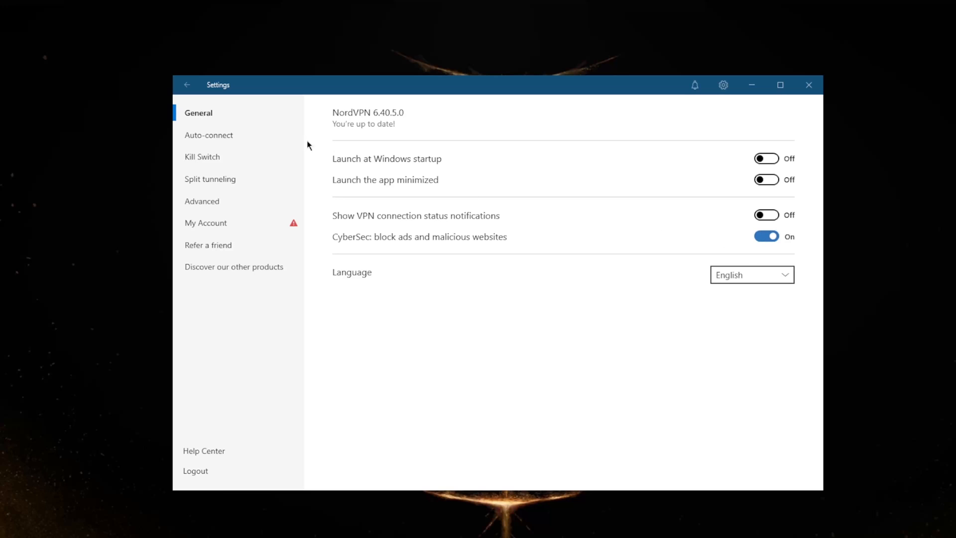
pyautogui.click(202, 156)
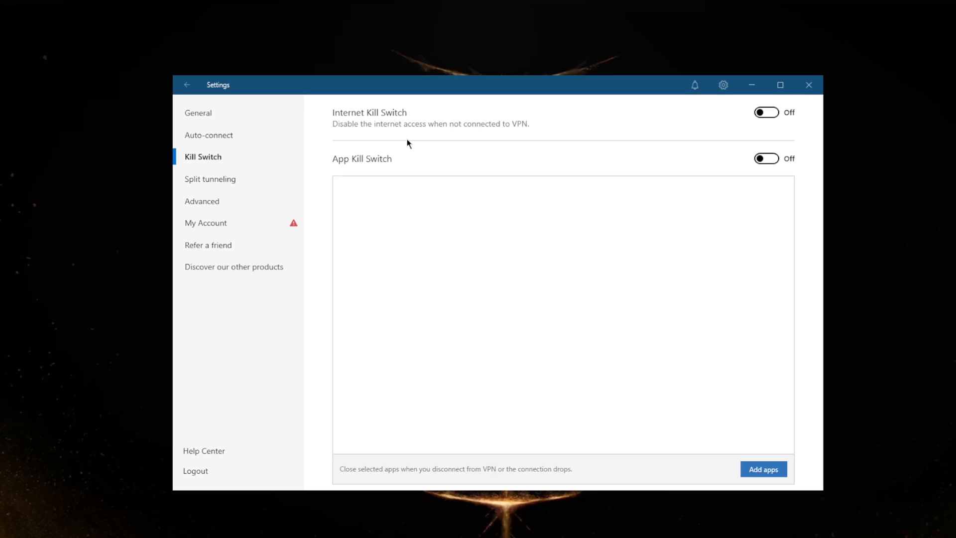
pyautogui.moveTo(412, 214)
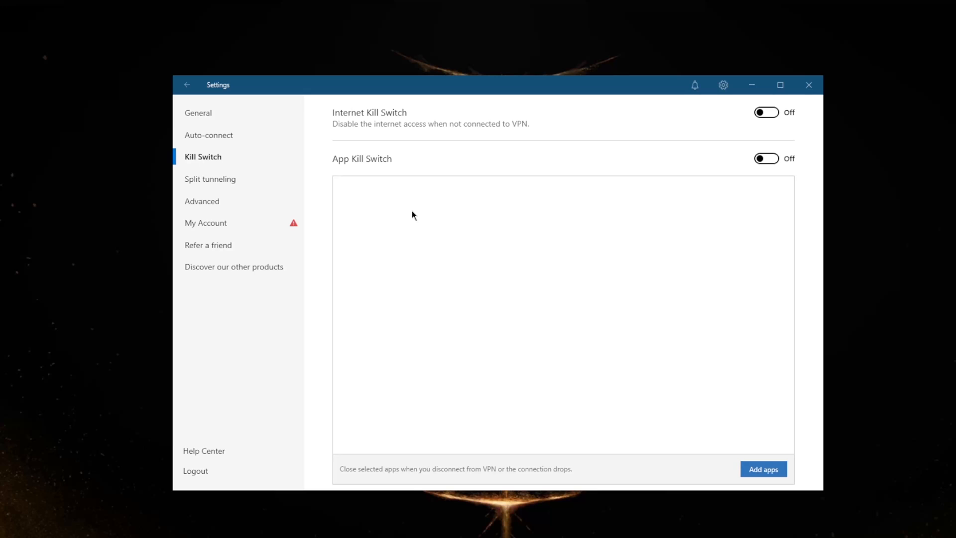
pyautogui.moveTo(470, 329)
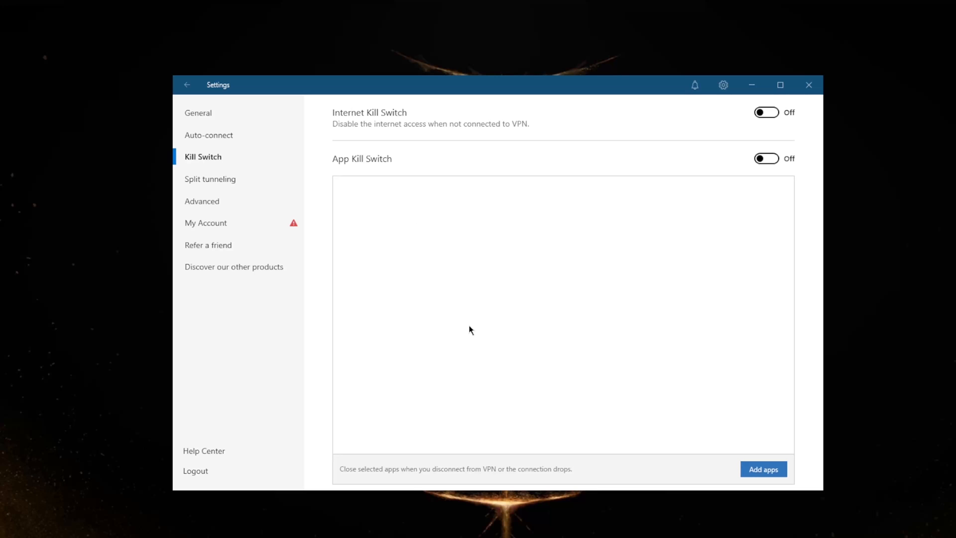
pyautogui.moveTo(449, 301)
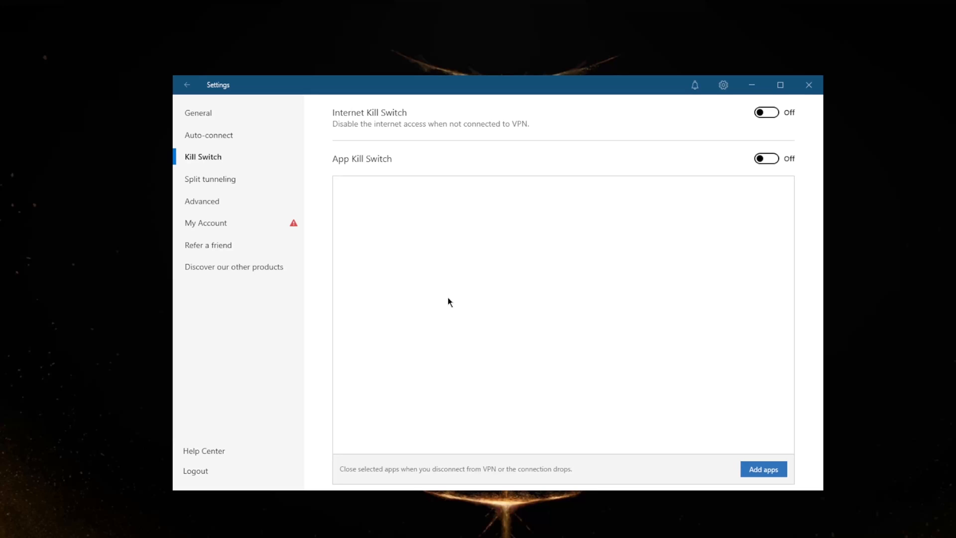
pyautogui.moveTo(406, 134)
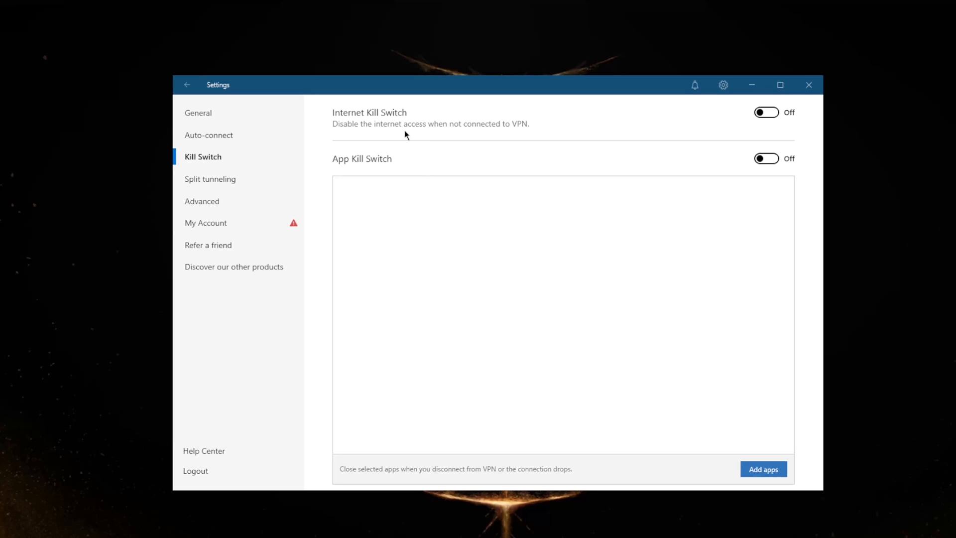
pyautogui.moveTo(366, 121)
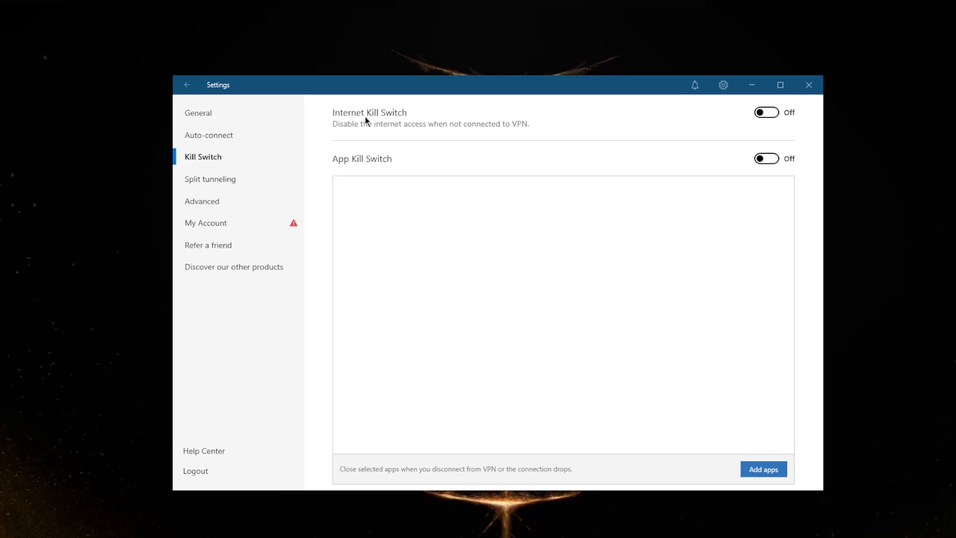
# Enable split tunneling, try both app modes and the Add apps list, then disable it.
pyautogui.click(211, 179)
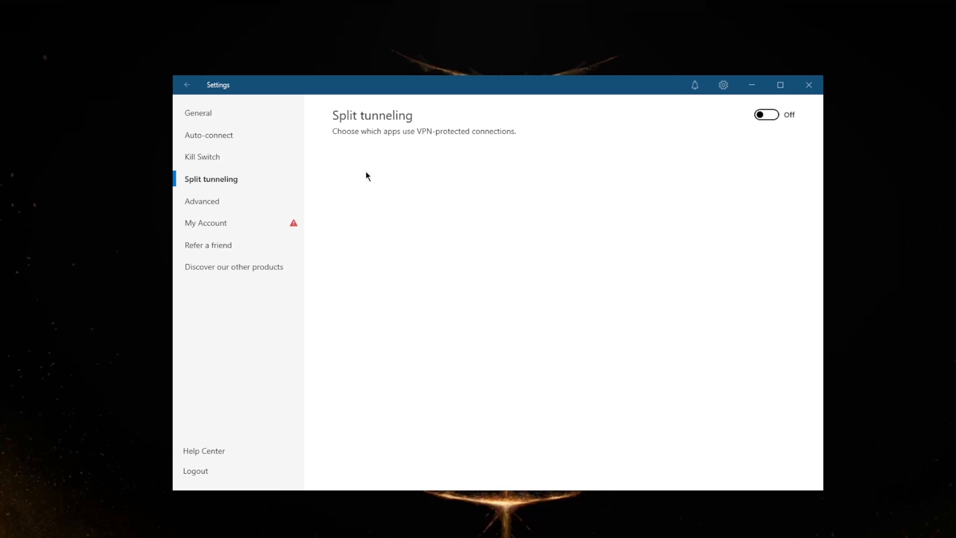
pyautogui.click(765, 115)
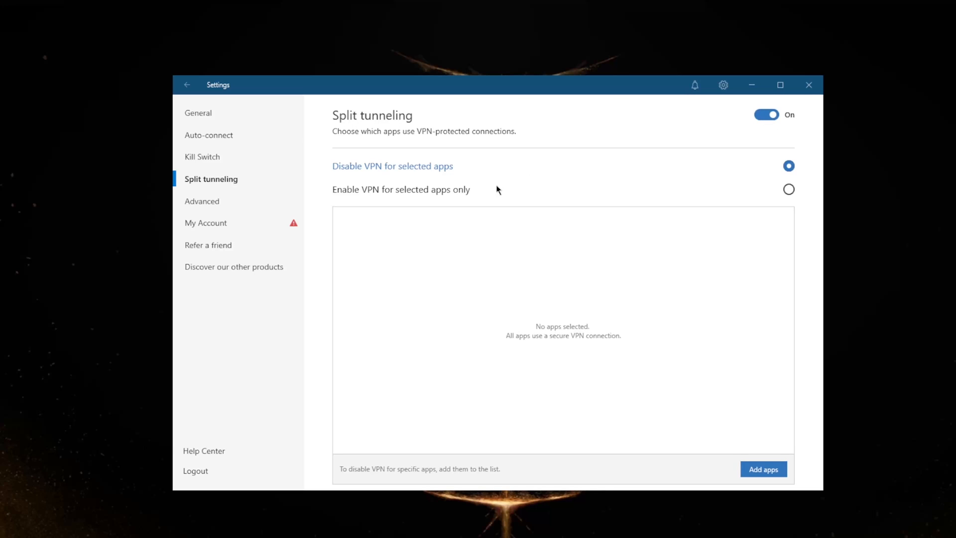
pyautogui.moveTo(788, 189)
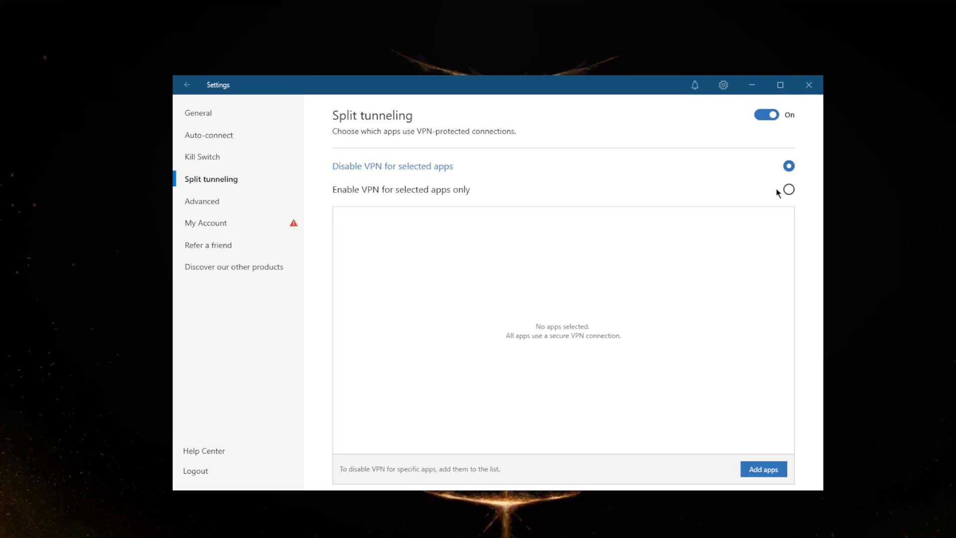
pyautogui.click(788, 189)
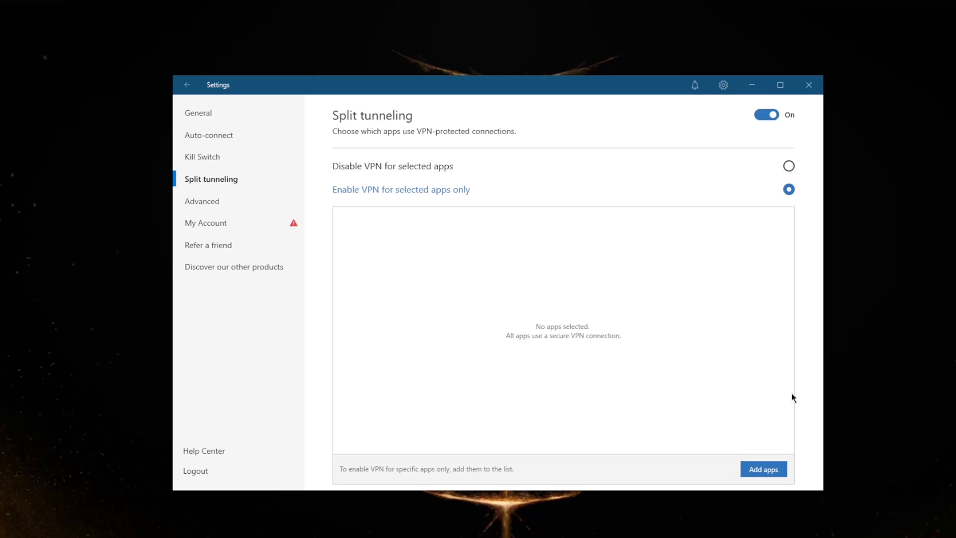
pyautogui.click(763, 469)
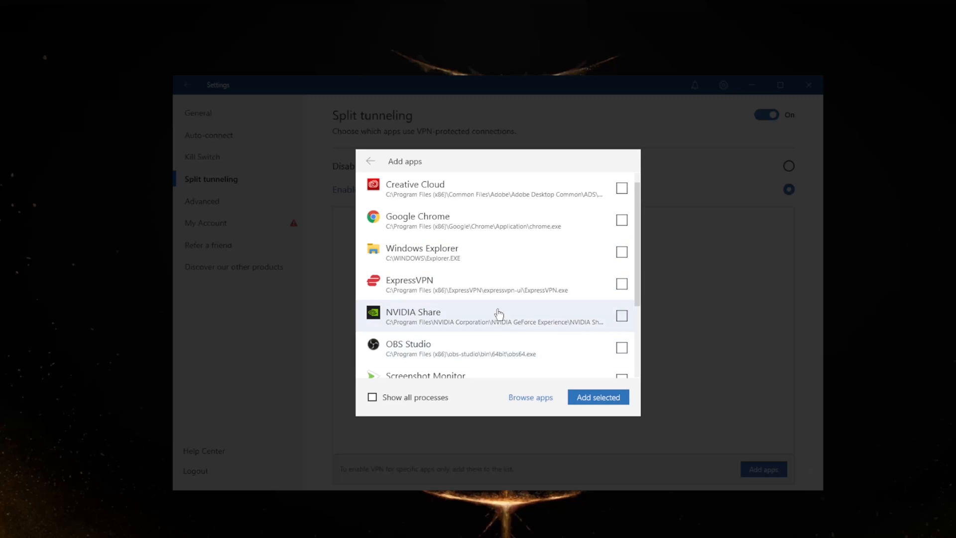
pyautogui.scroll(-3)
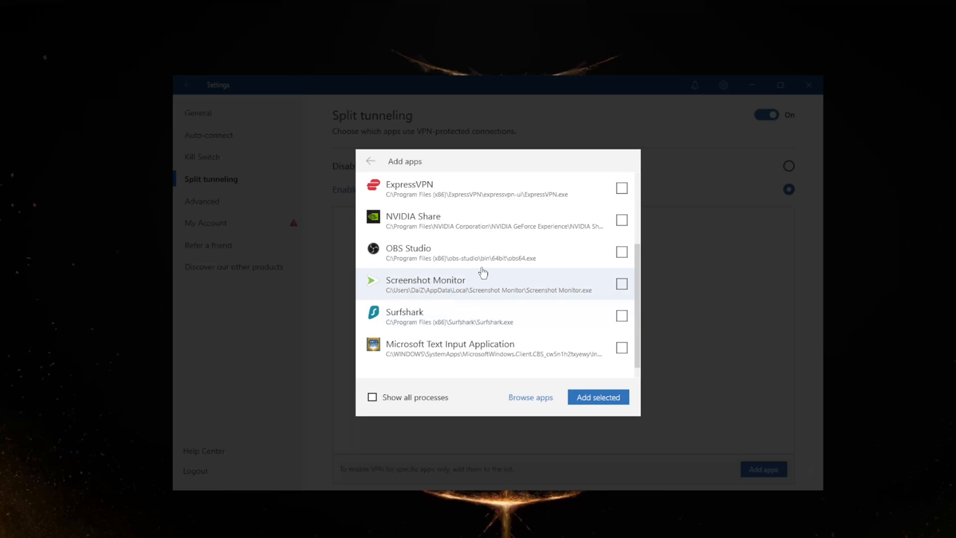
pyautogui.scroll(3)
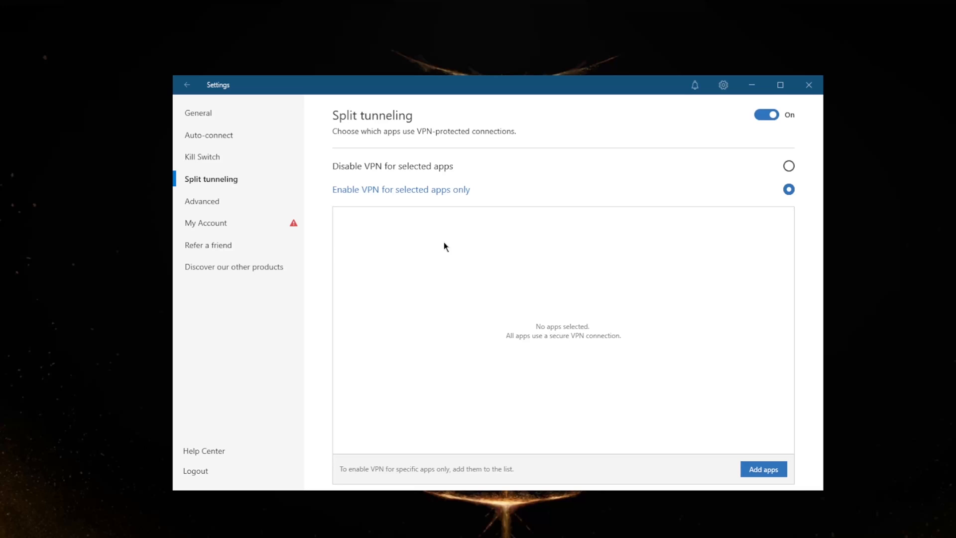
pyautogui.moveTo(585, 326)
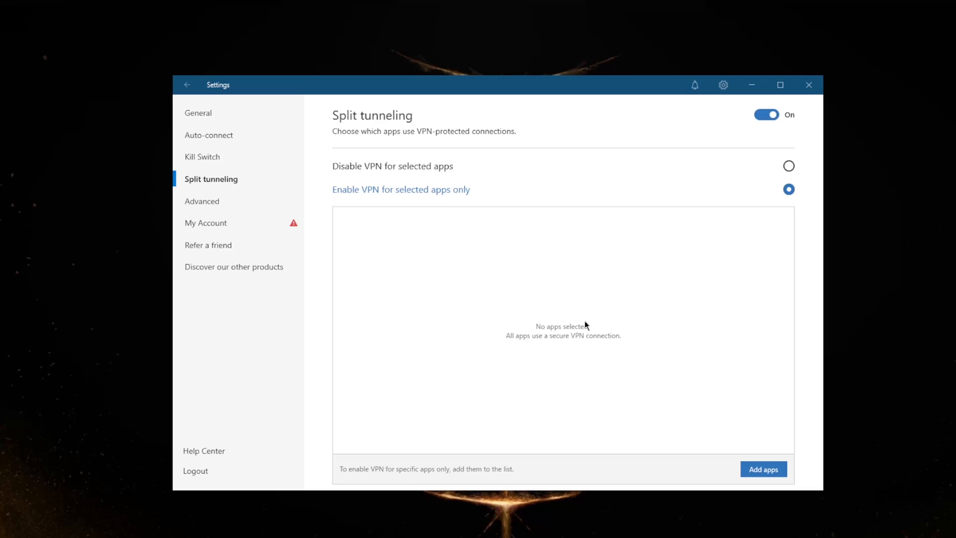
pyautogui.moveTo(567, 318)
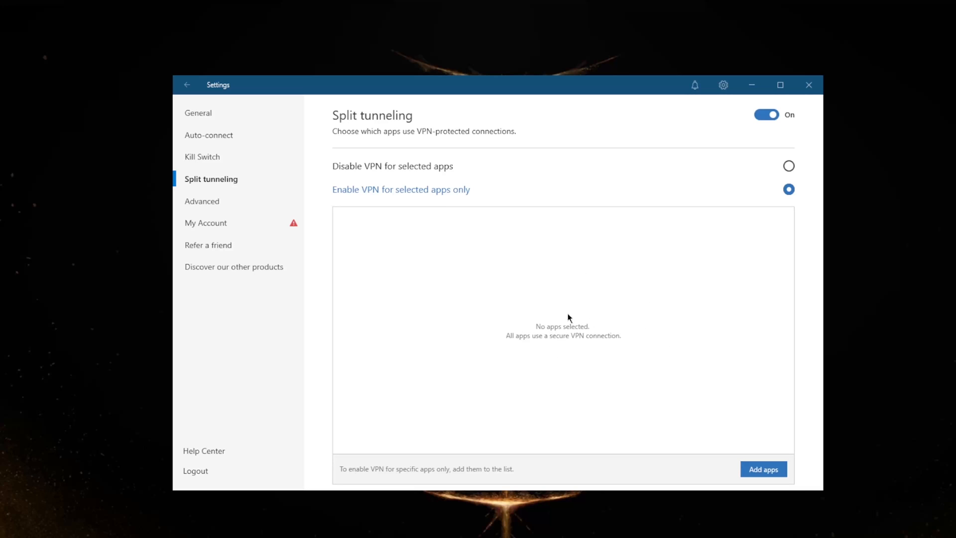
pyautogui.moveTo(659, 182)
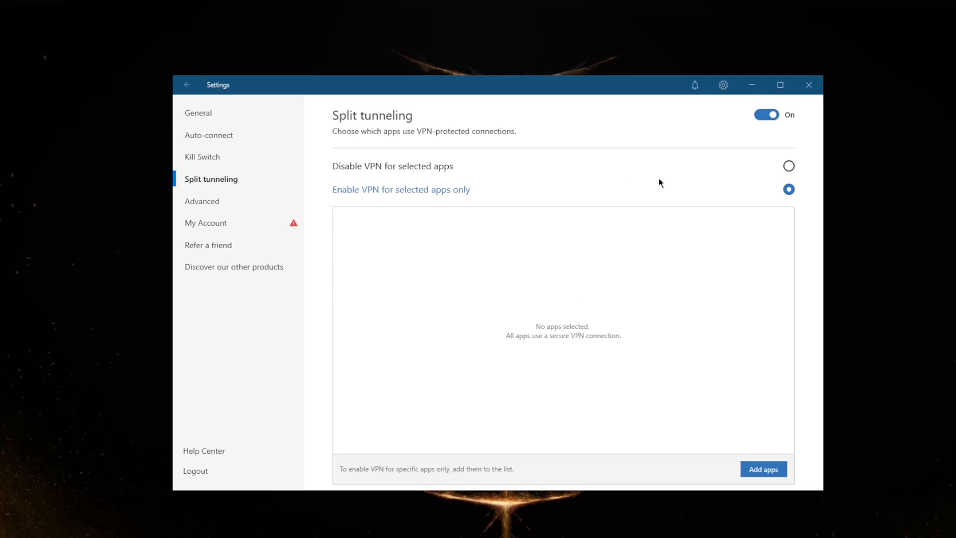
pyautogui.click(788, 166)
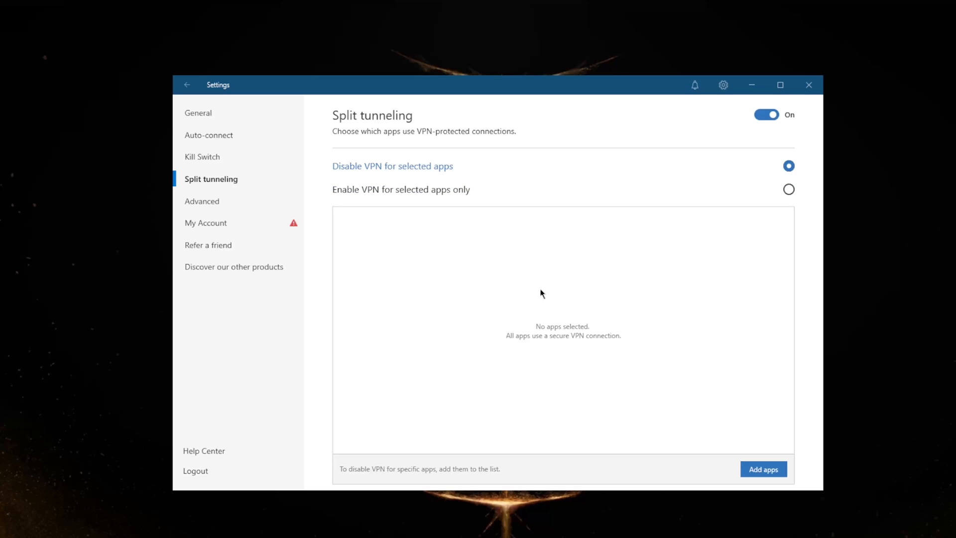
pyautogui.moveTo(548, 277)
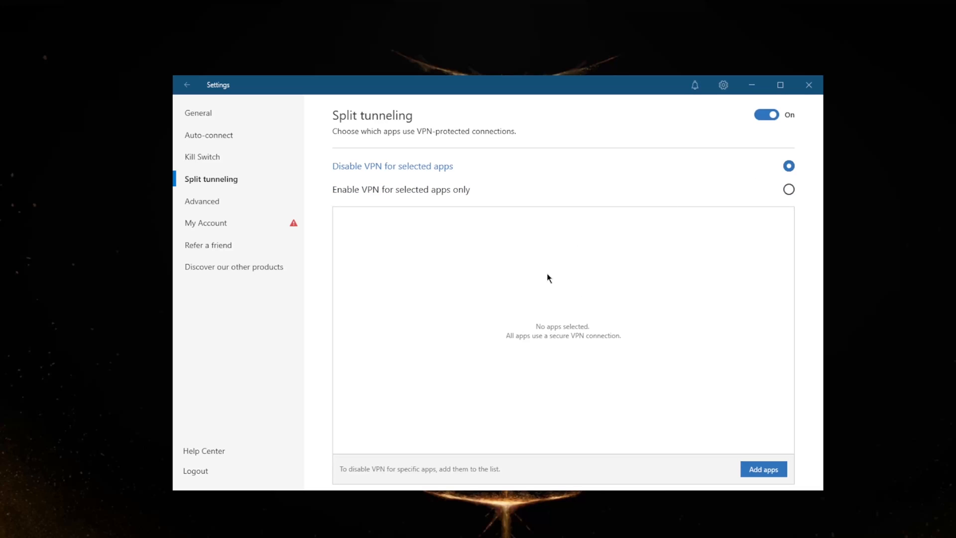
pyautogui.moveTo(773, 119)
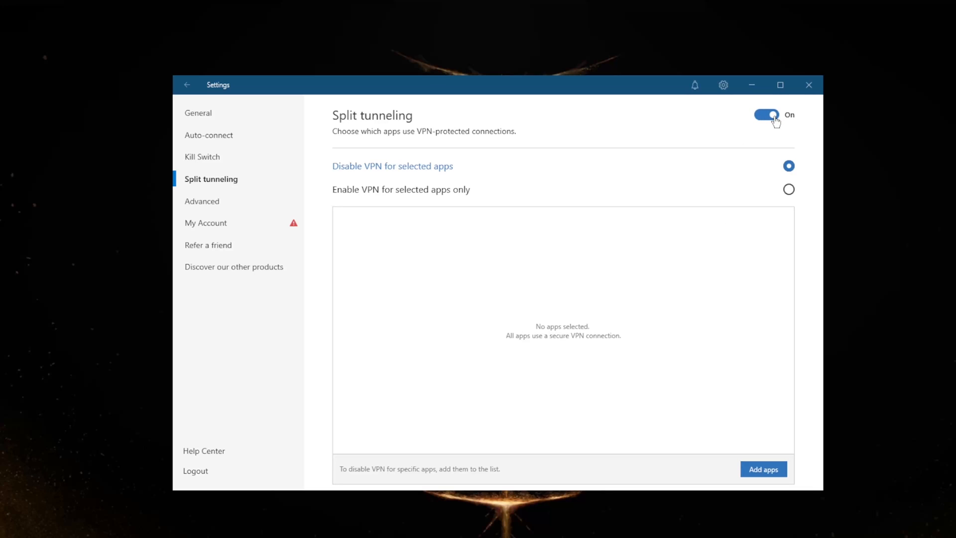
pyautogui.click(766, 114)
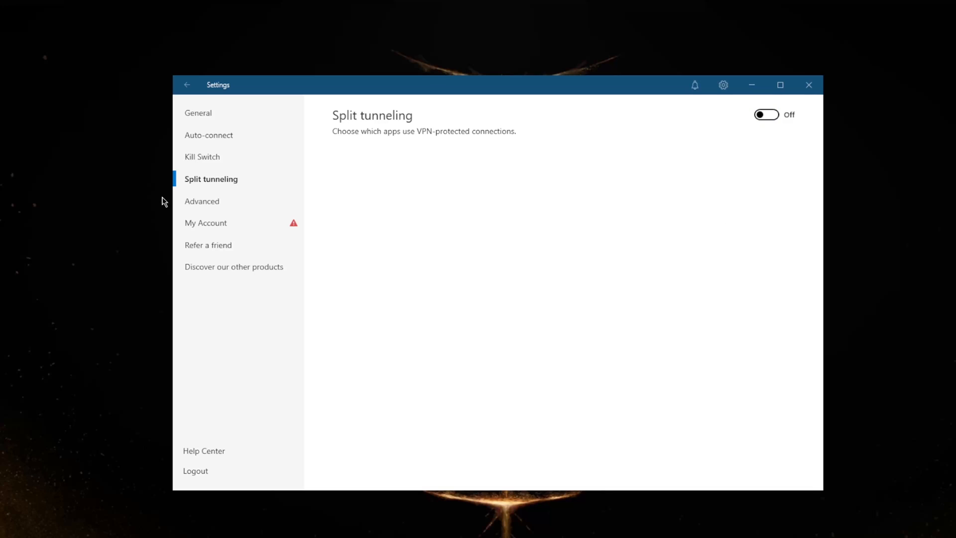
# In Advanced settings, toggle Custom DNS on then off, and add then remove a DNS address field.
pyautogui.click(202, 201)
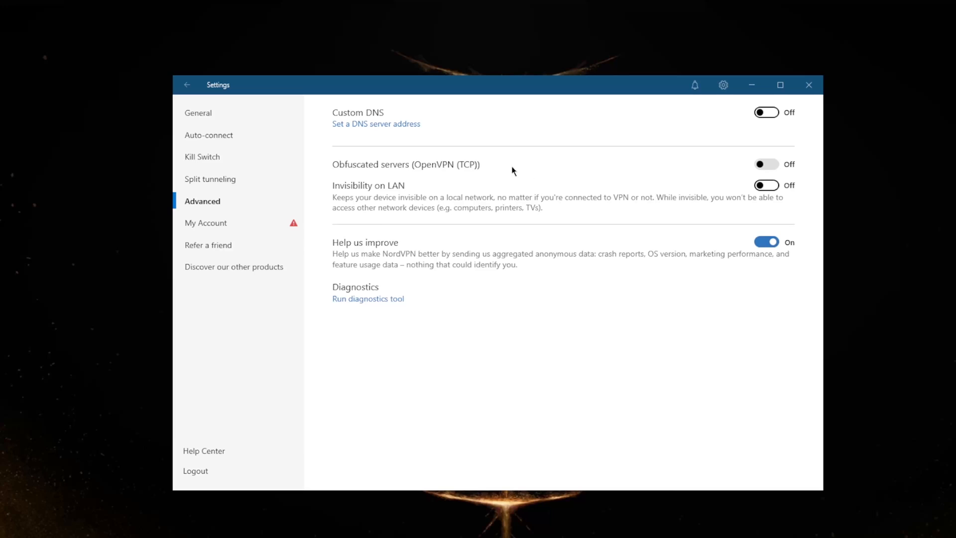
pyautogui.click(766, 112)
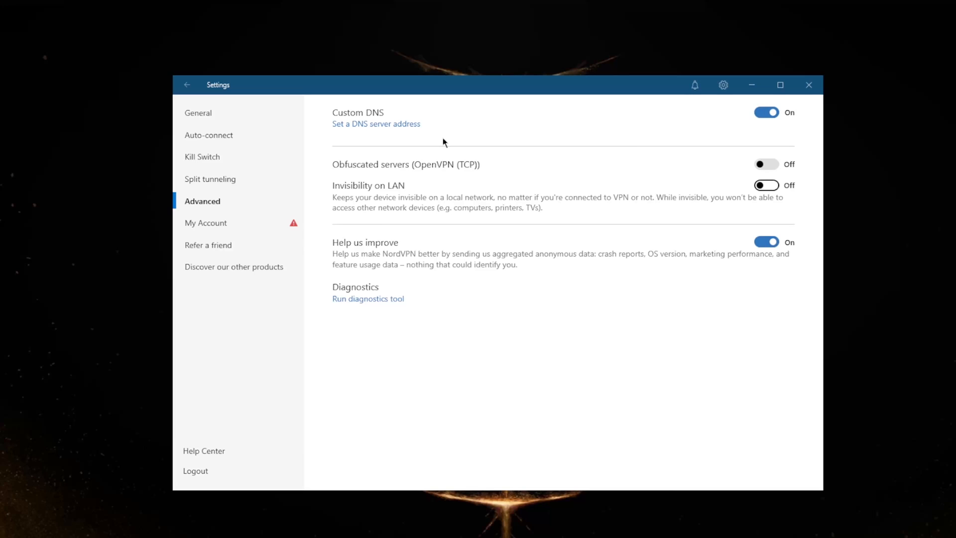
pyautogui.click(767, 112)
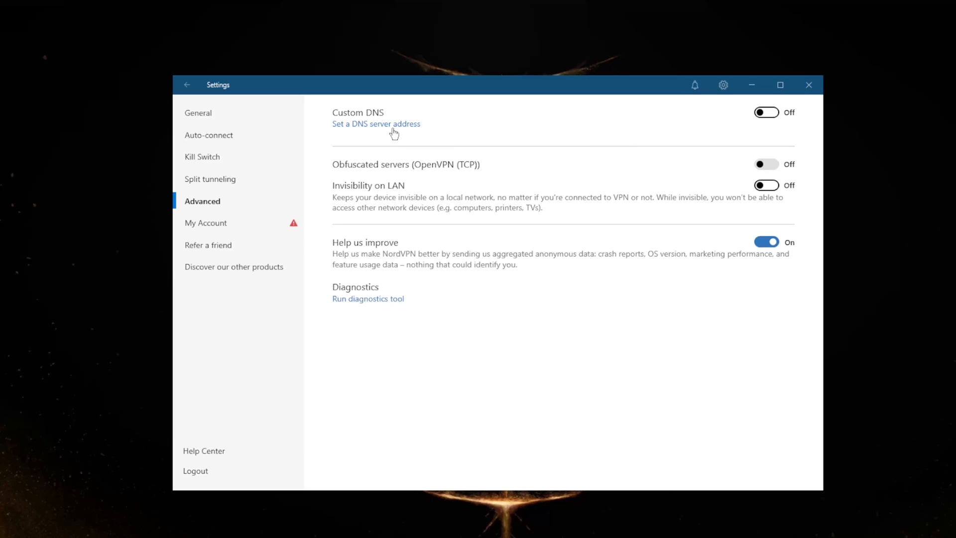
pyautogui.click(376, 123)
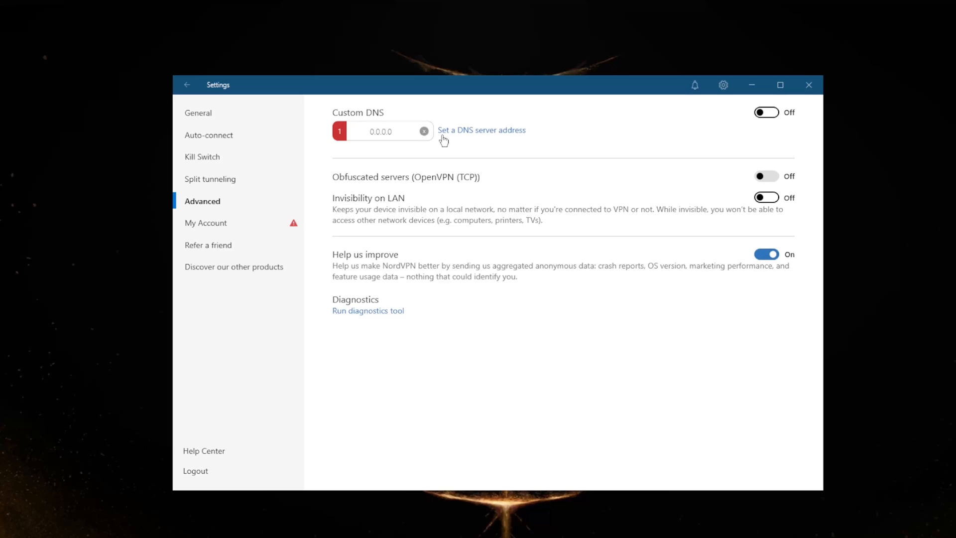
pyautogui.click(425, 131)
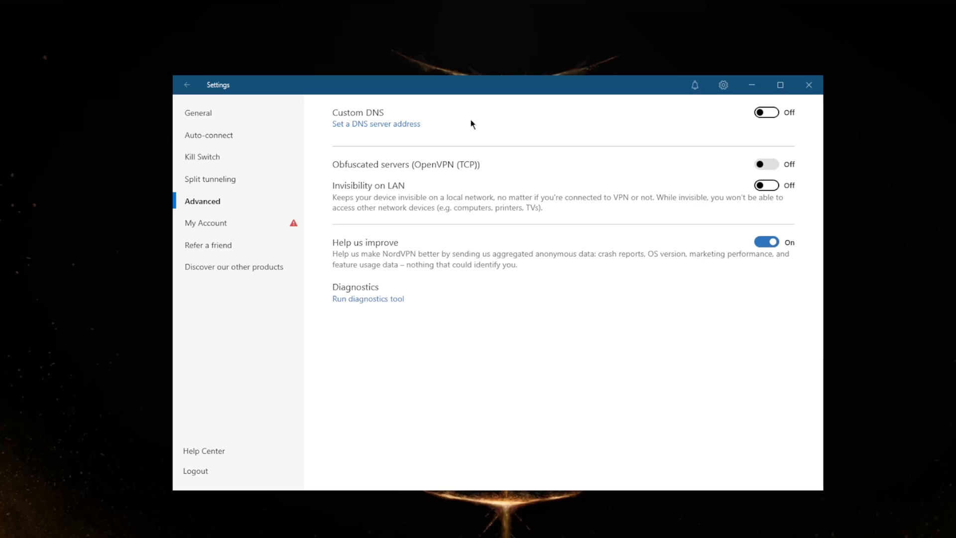
pyautogui.moveTo(596, 191)
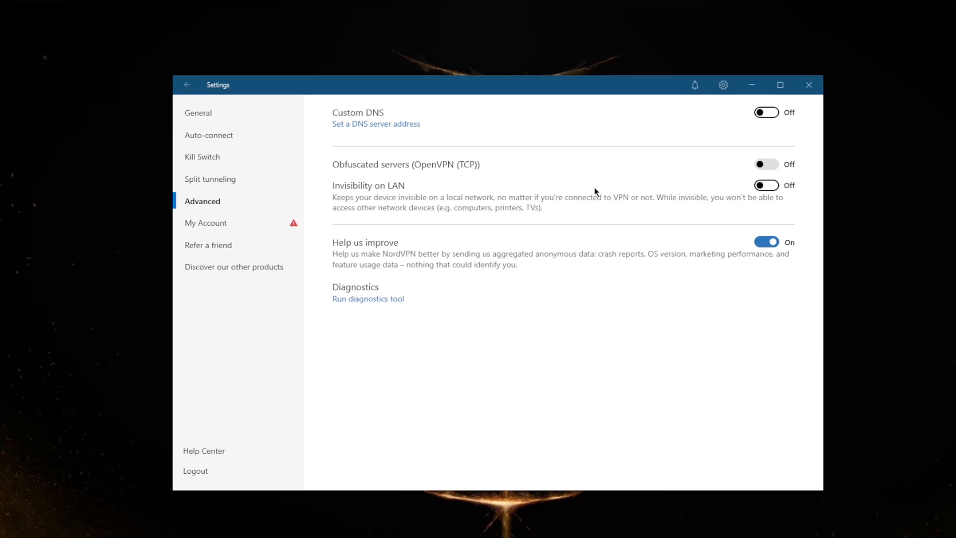
pyautogui.moveTo(641, 204)
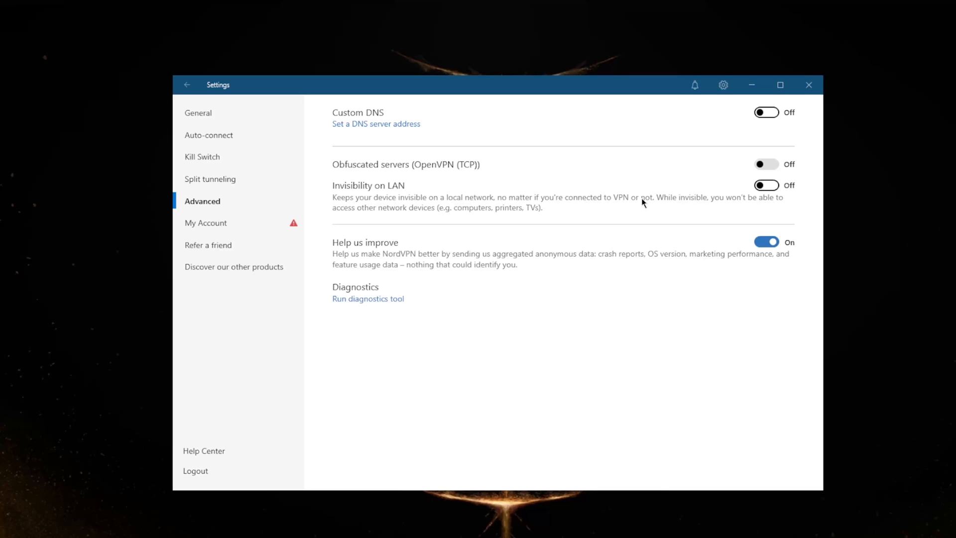
pyautogui.moveTo(393, 218)
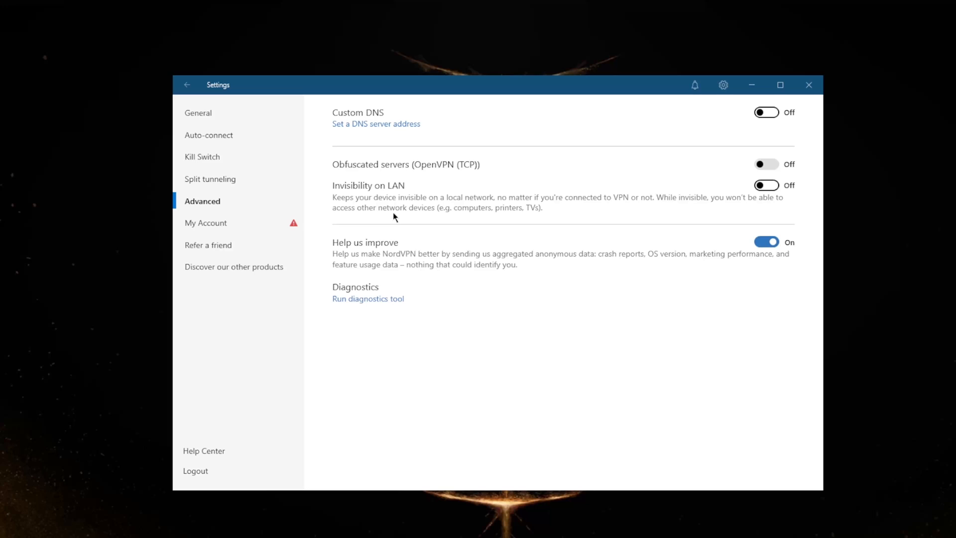
pyautogui.moveTo(442, 209)
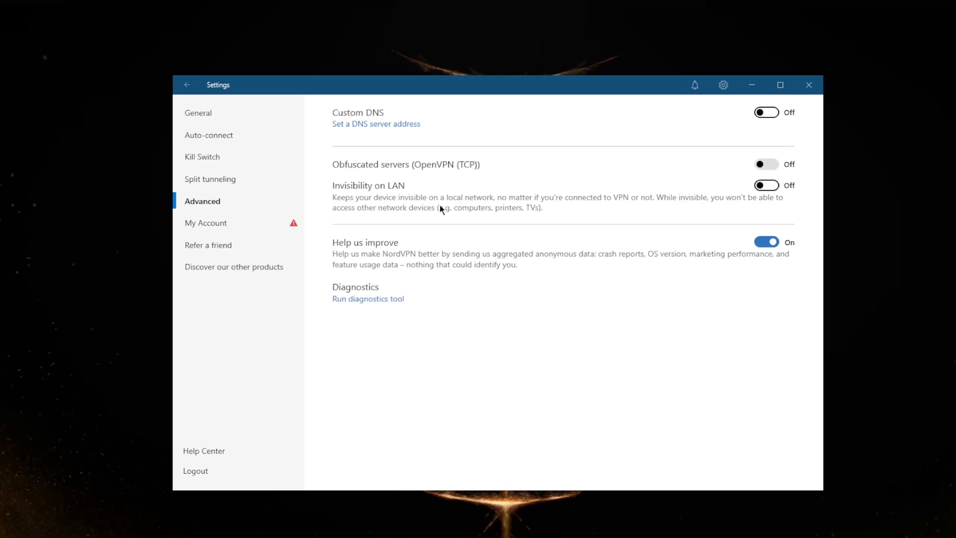
pyautogui.moveTo(442, 179)
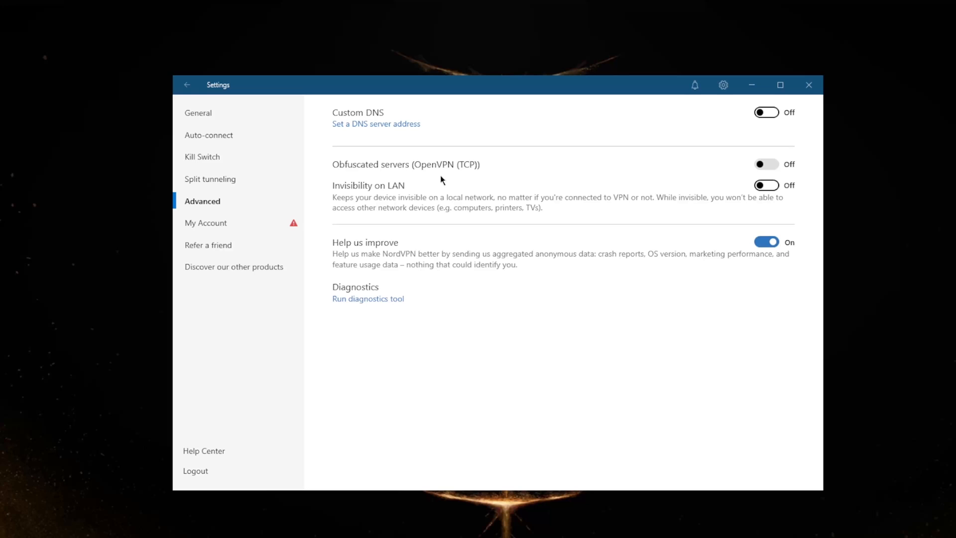
pyautogui.moveTo(210, 115)
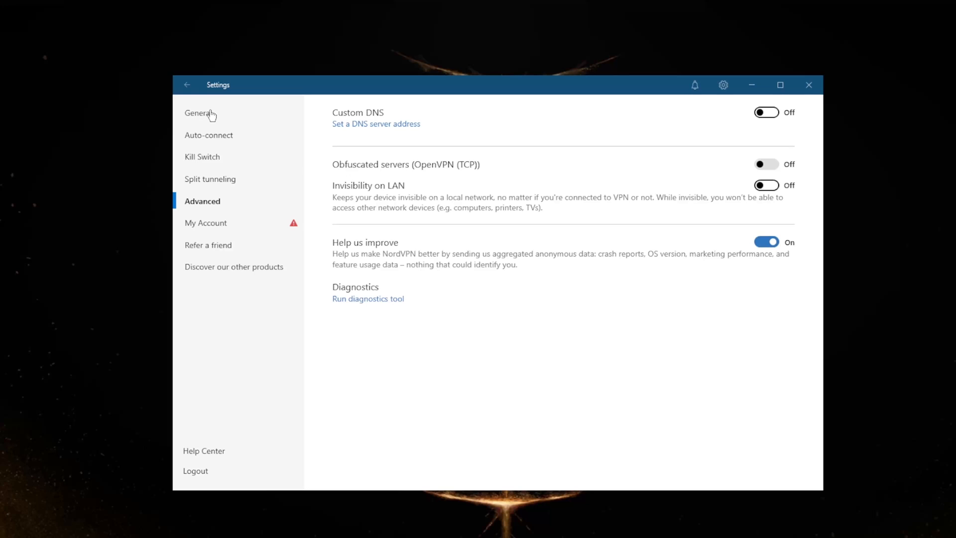
# Go back from Settings to the main server map with recent connections and countries.
pyautogui.click(186, 85)
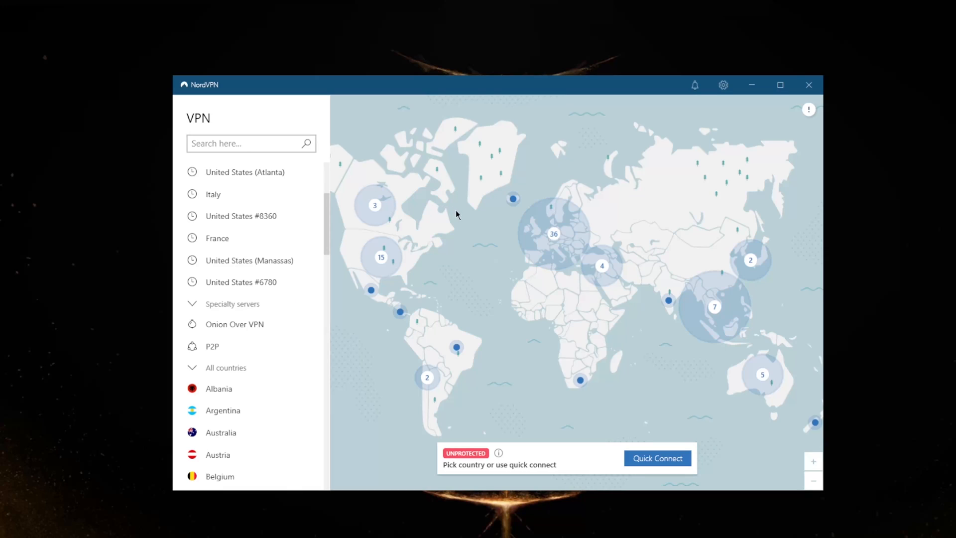
pyautogui.moveTo(540, 236)
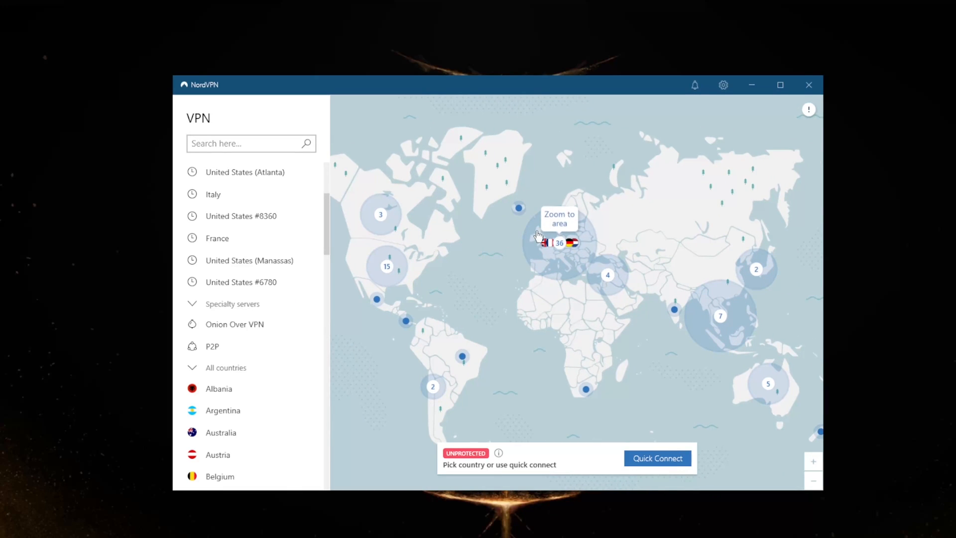
pyautogui.moveTo(290, 301)
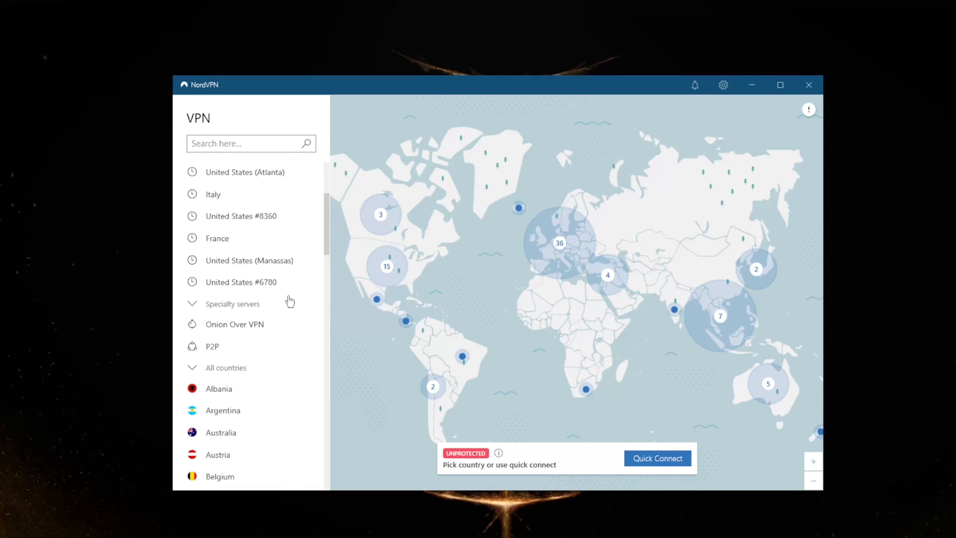
pyautogui.moveTo(376, 301)
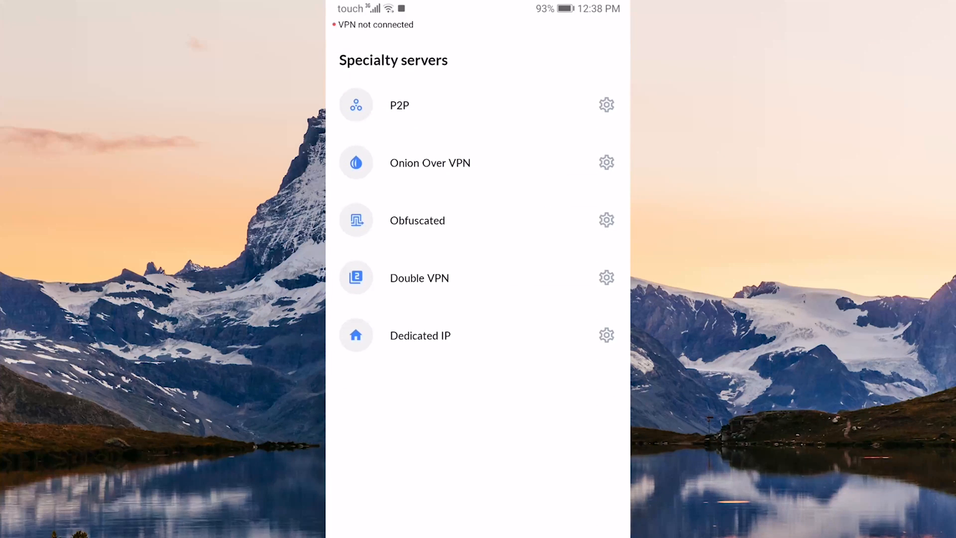
# Return to the main server list and quick-connect to the fastest server, Germany #654.
pyautogui.click(418, 221)
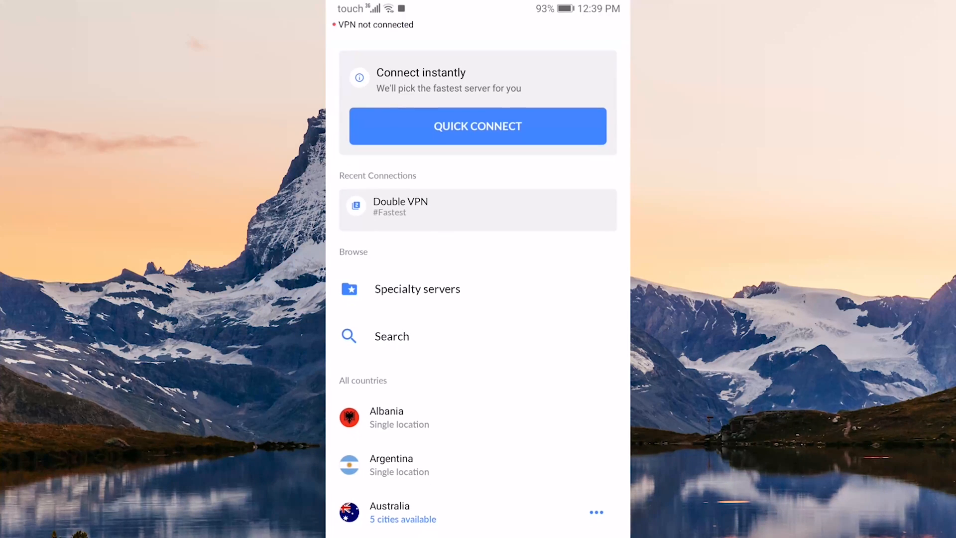
pyautogui.click(418, 288)
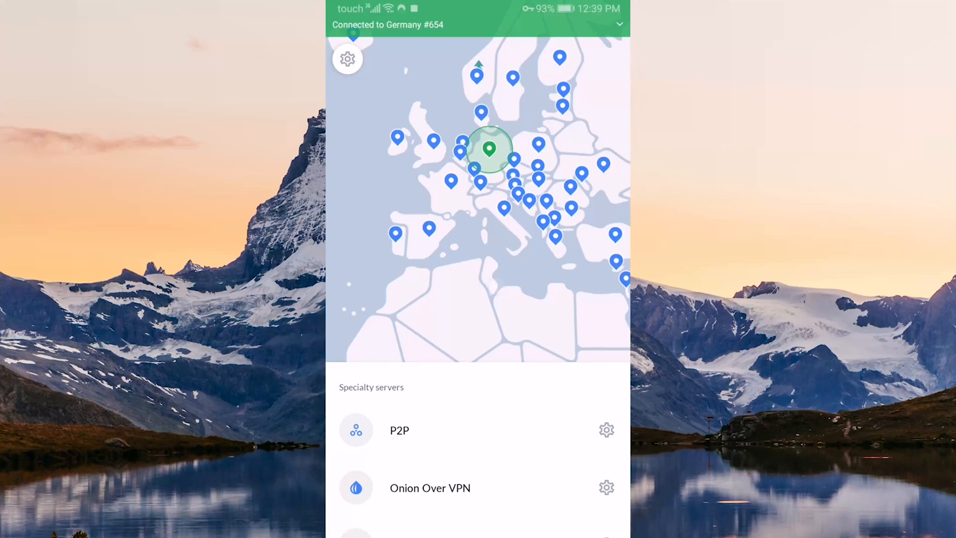
# In account settings, view the split tunneling app list, then dismiss the custom DNS prompt.
pyautogui.click(347, 59)
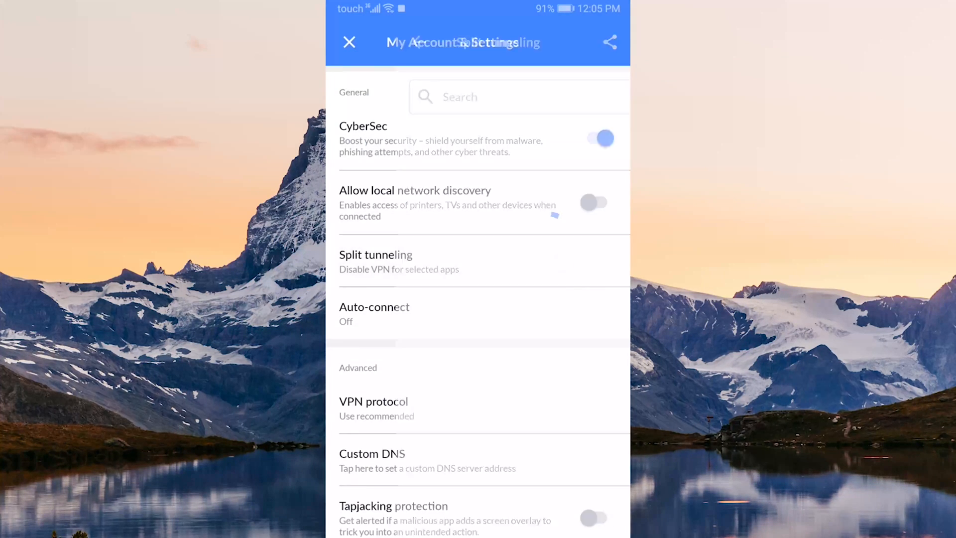
pyautogui.click(375, 262)
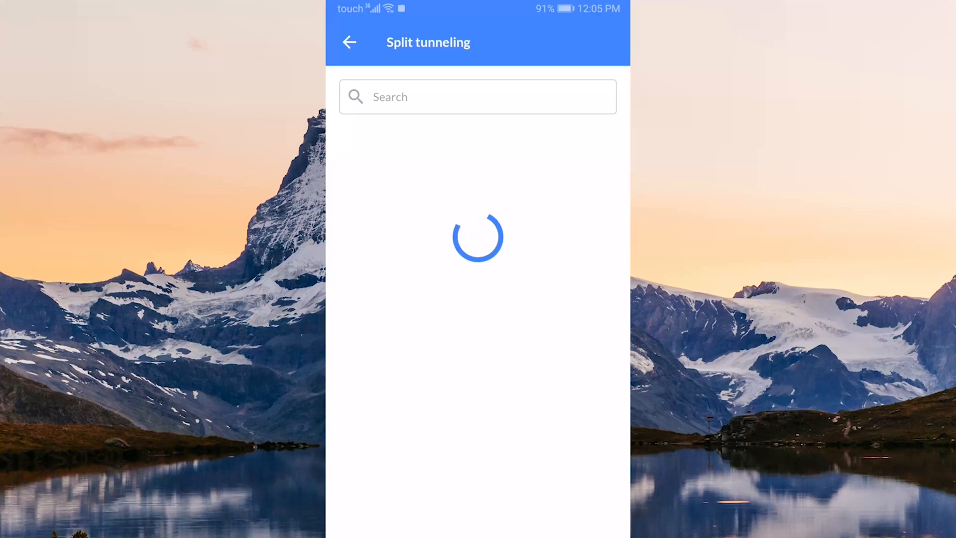
pyautogui.click(349, 41)
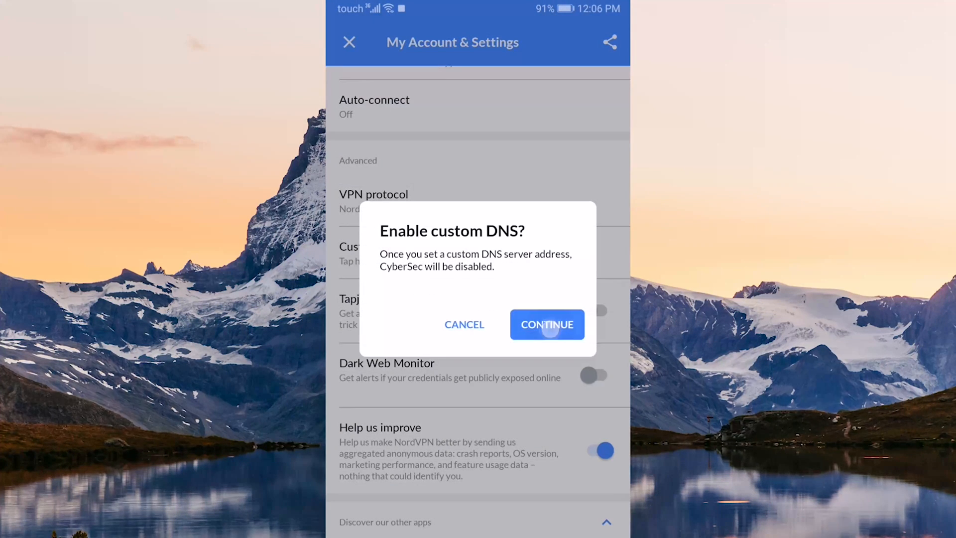
pyautogui.click(546, 323)
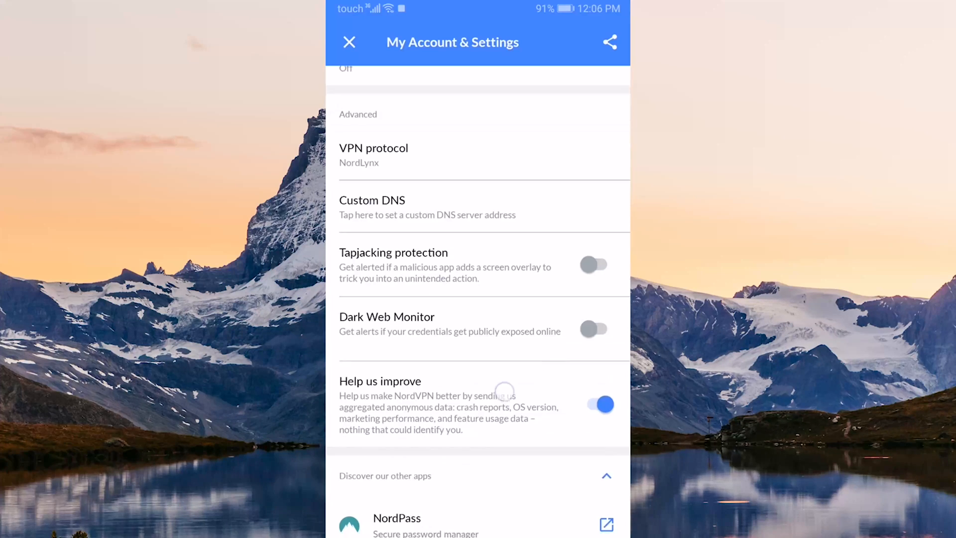
pyautogui.scroll(3)
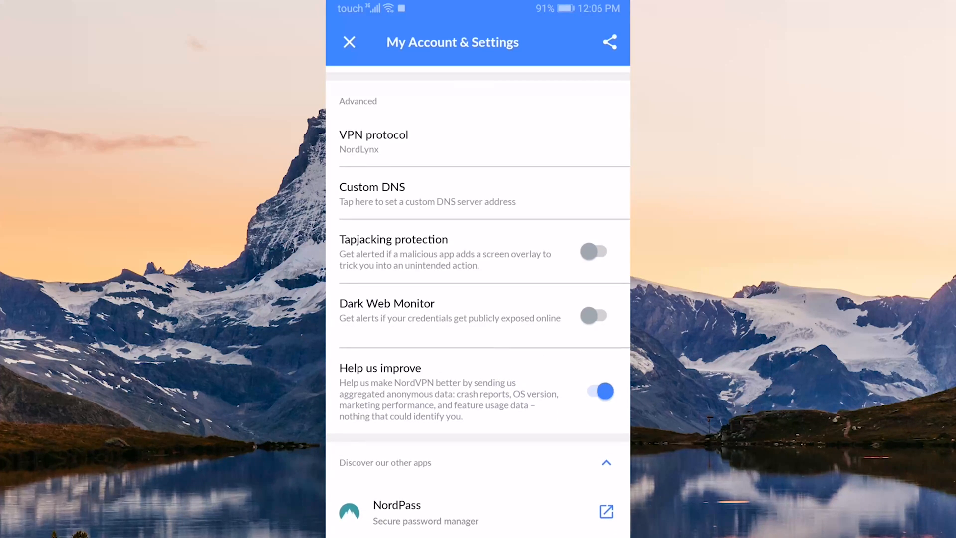
# Turn on Tapjacking protection and Dark Web Monitor, then view and close the exposure report.
pyautogui.click(594, 251)
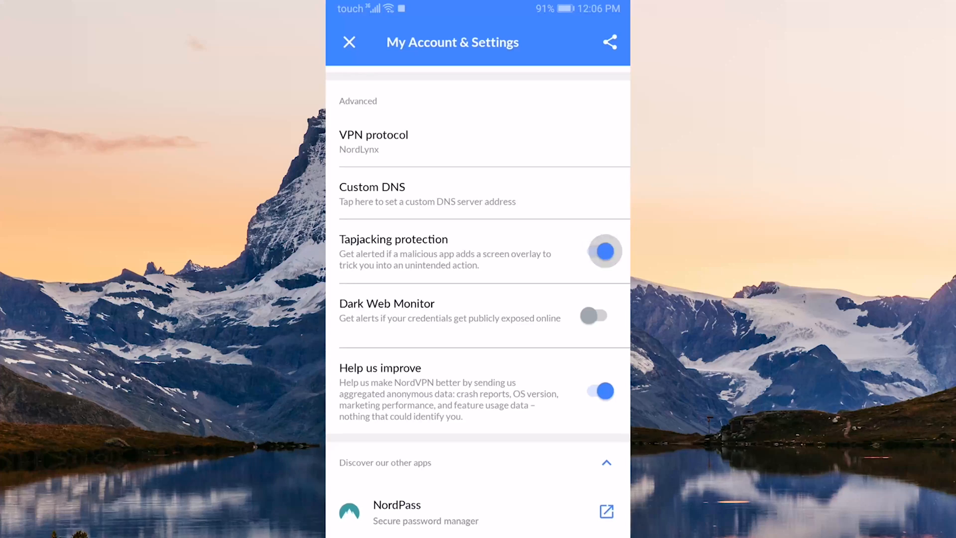
pyautogui.click(604, 250)
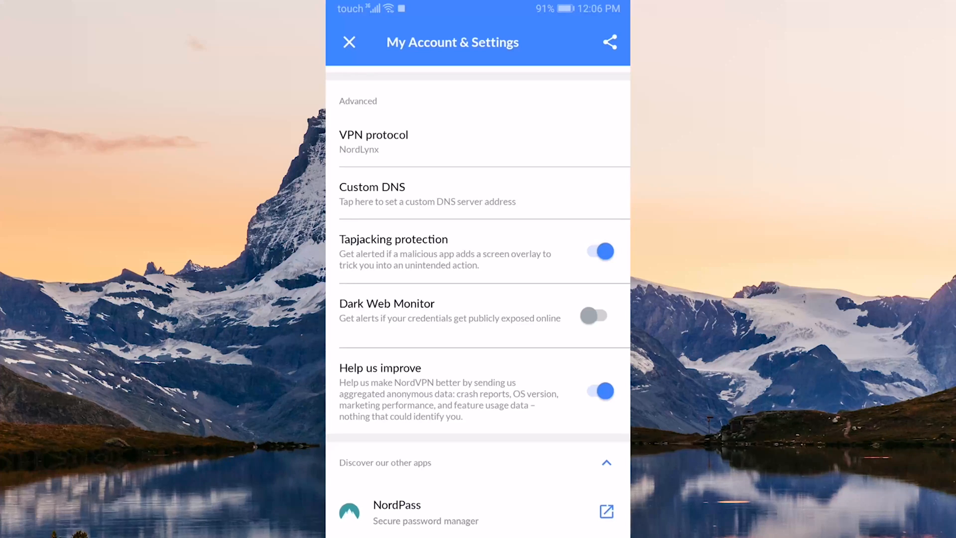
pyautogui.click(598, 315)
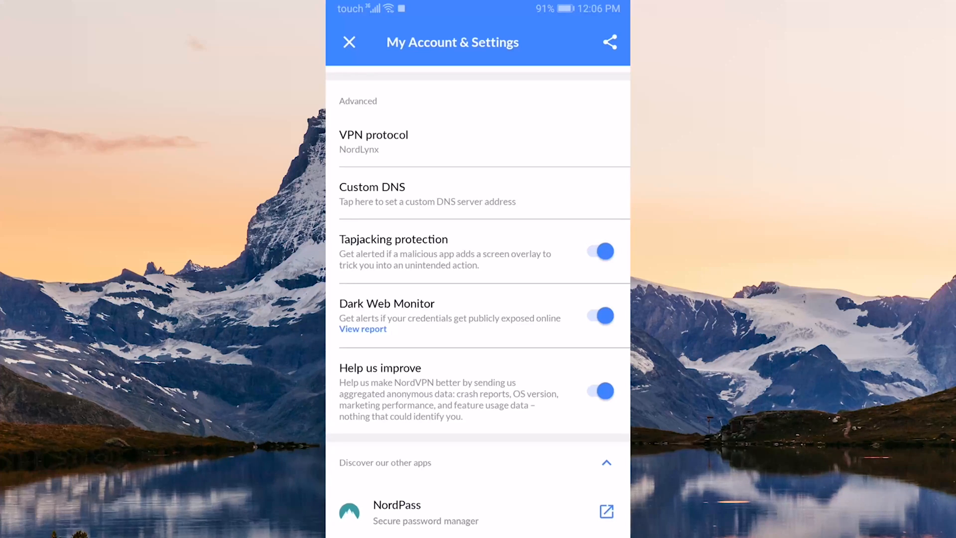
pyautogui.click(362, 329)
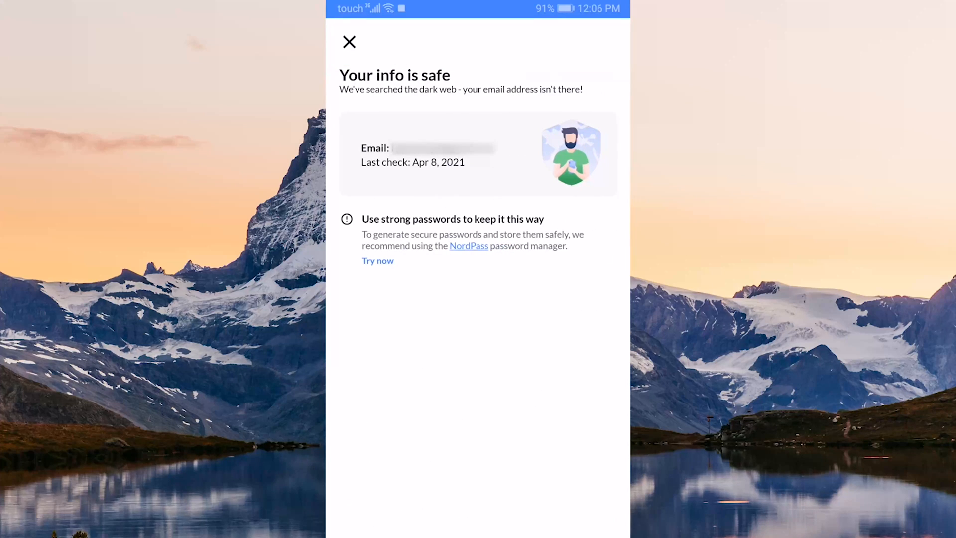
pyautogui.click(349, 41)
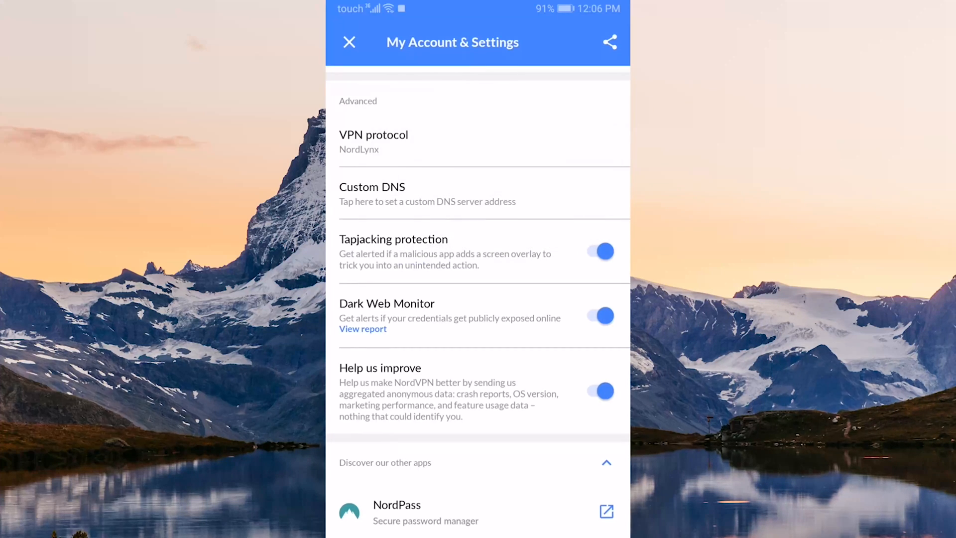
pyautogui.scroll(-3)
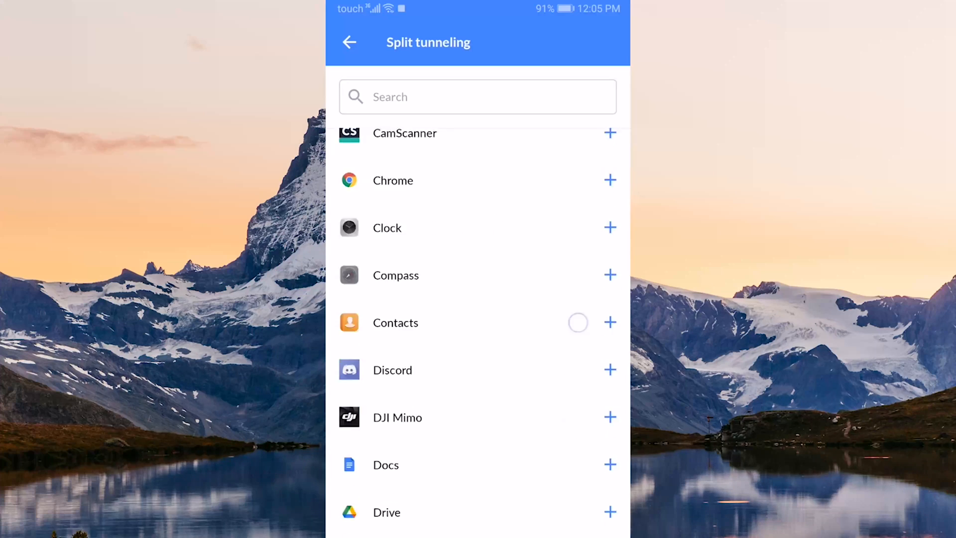
pyautogui.scroll(-3)
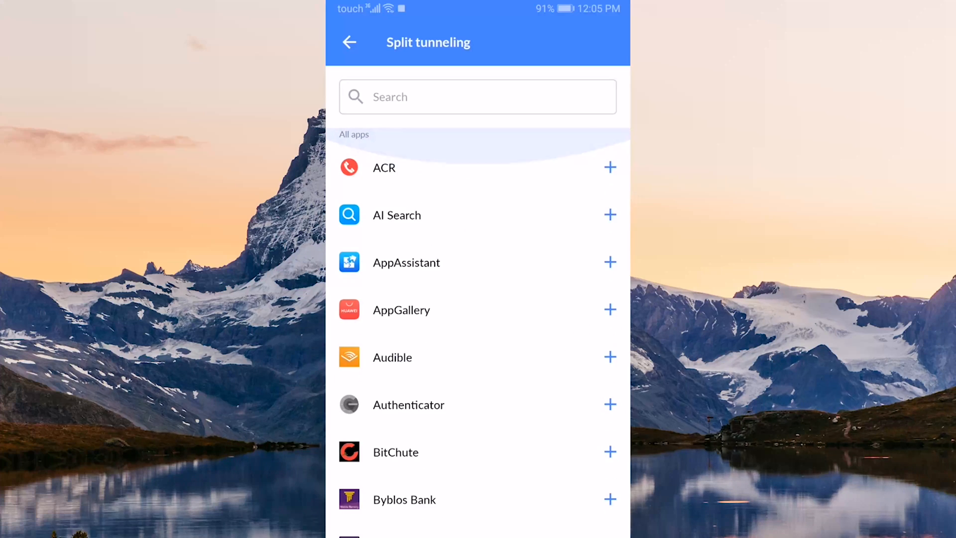
pyautogui.click(348, 42)
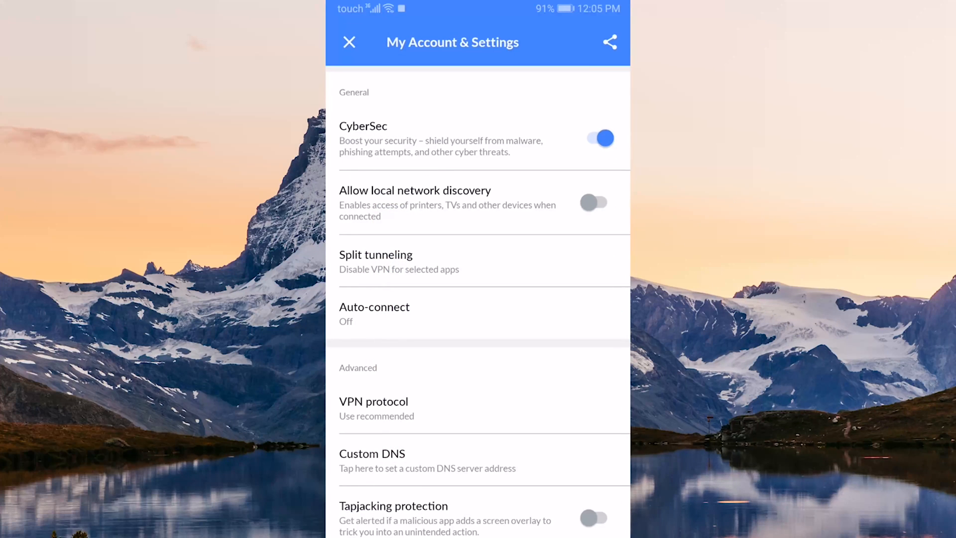
pyautogui.click(348, 42)
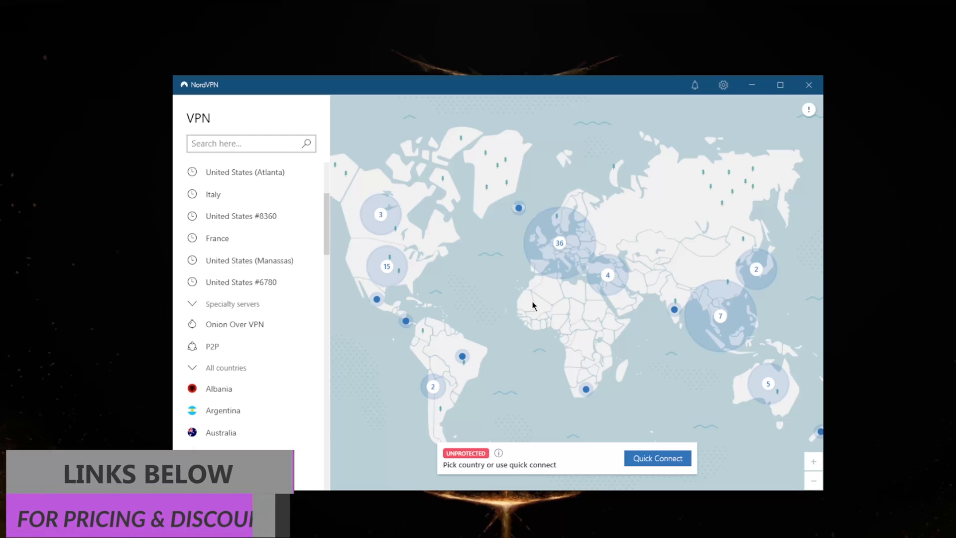
# Scroll the desktop app's country list further down to show more countries.
pyautogui.scroll(-3)
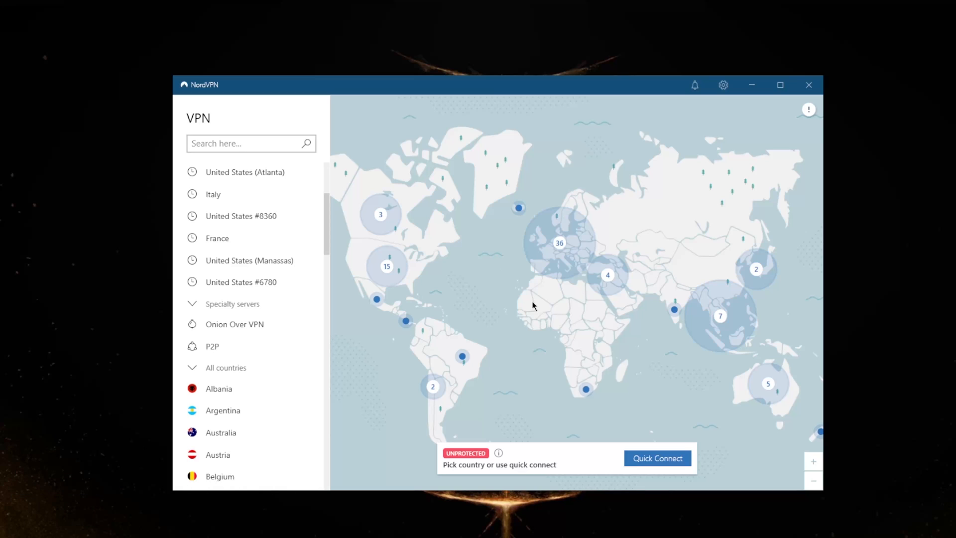